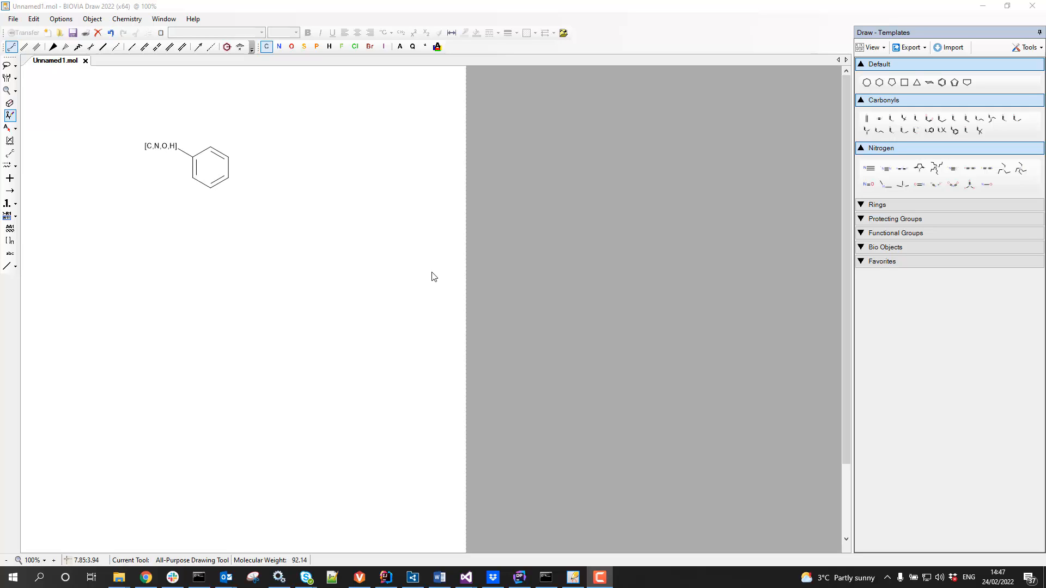
mouse_move(299, 246)
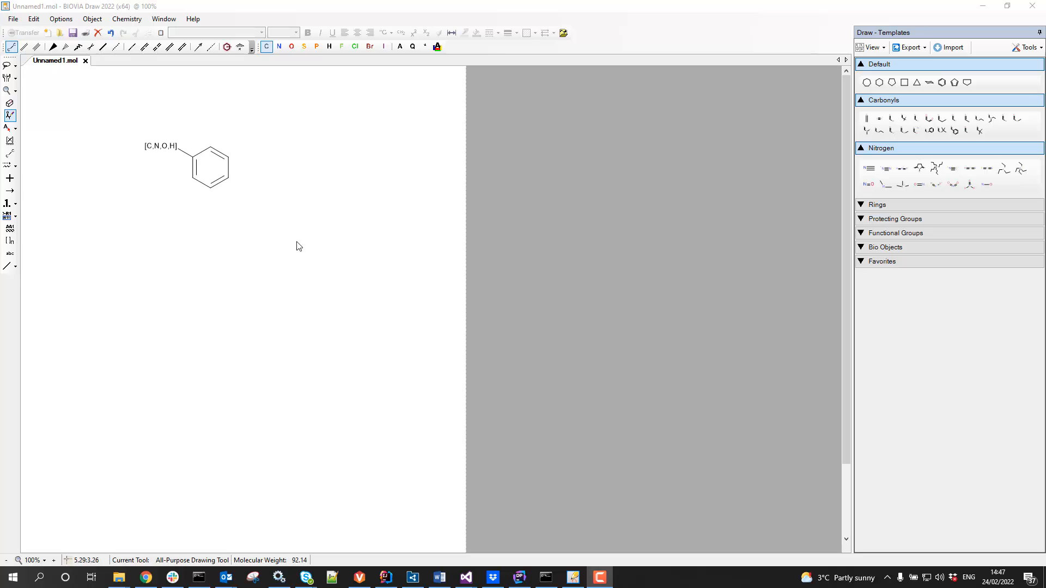
mouse_move(290, 243)
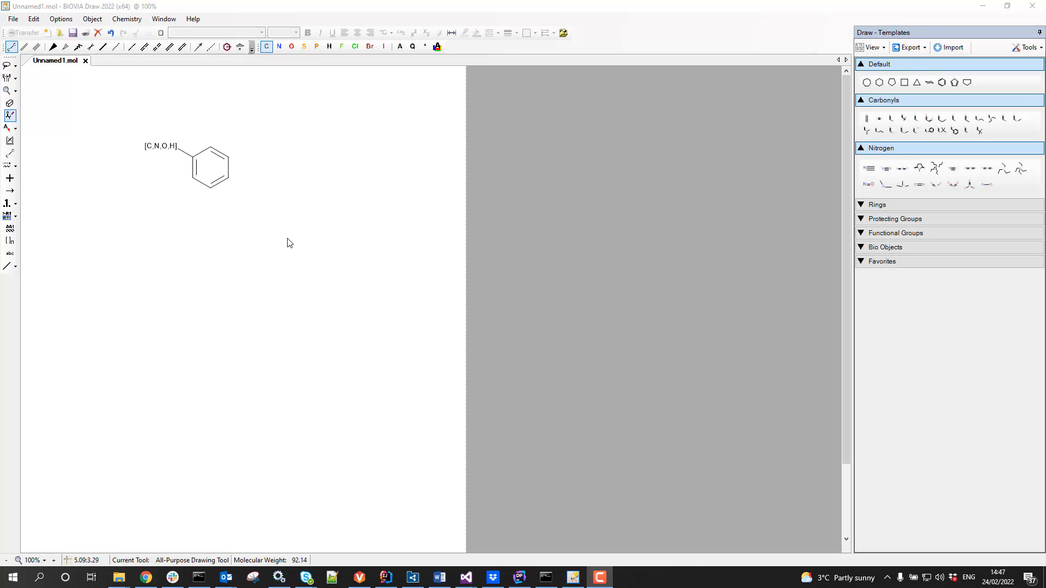
mouse_move(260, 139)
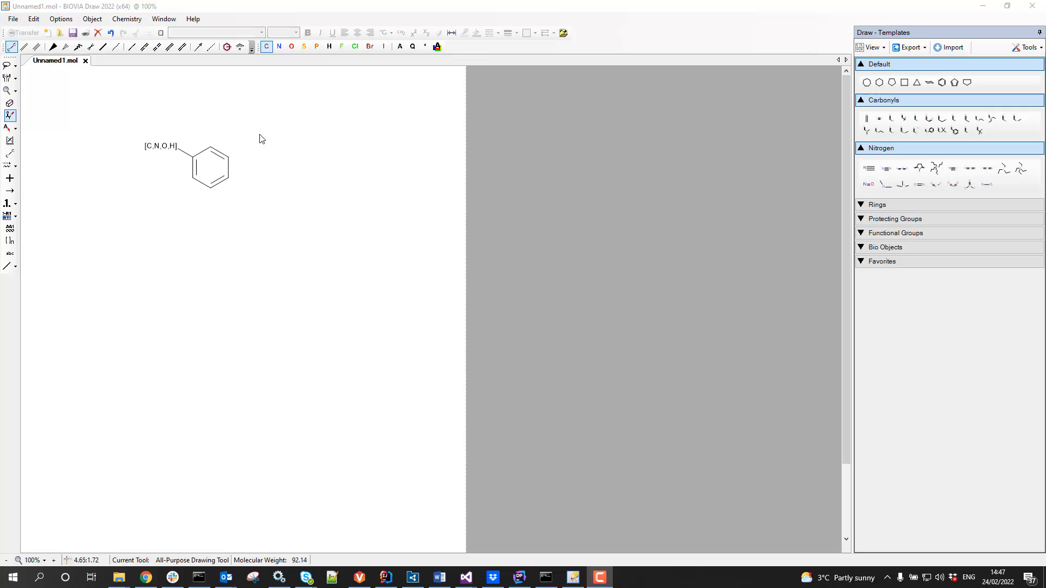
mouse_move(224, 111)
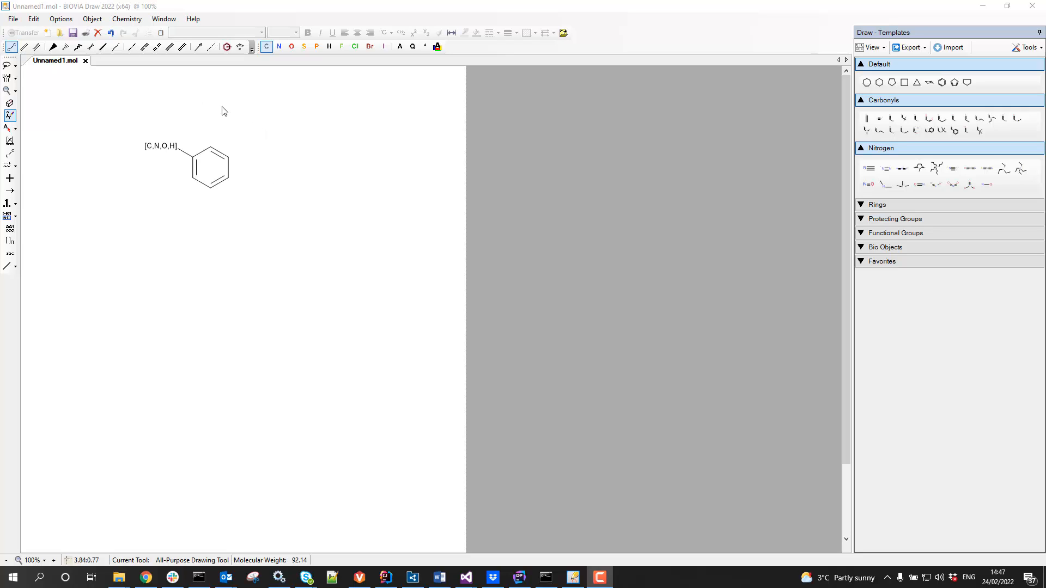
mouse_move(176, 192)
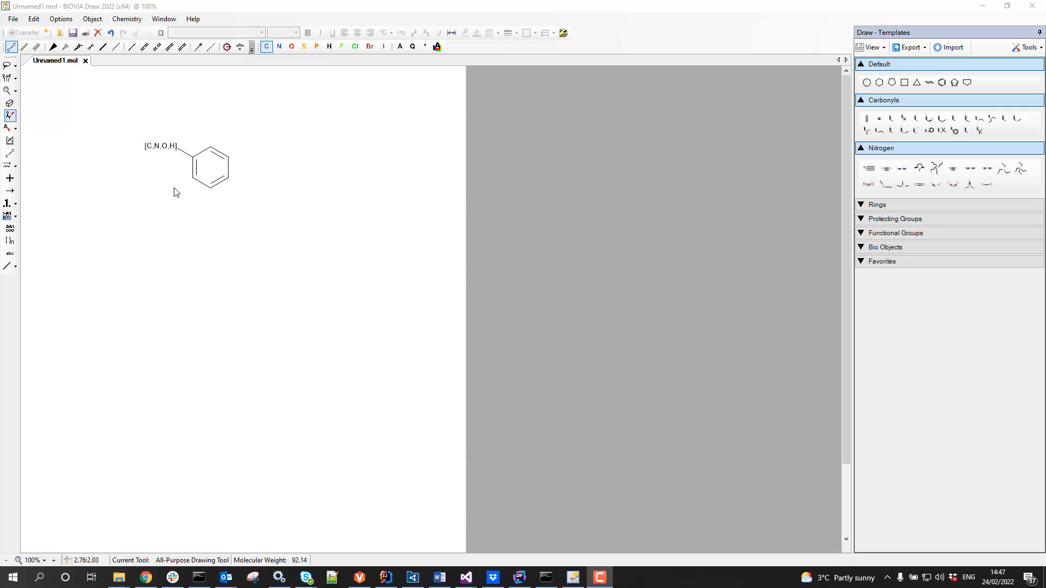
mouse_move(247, 159)
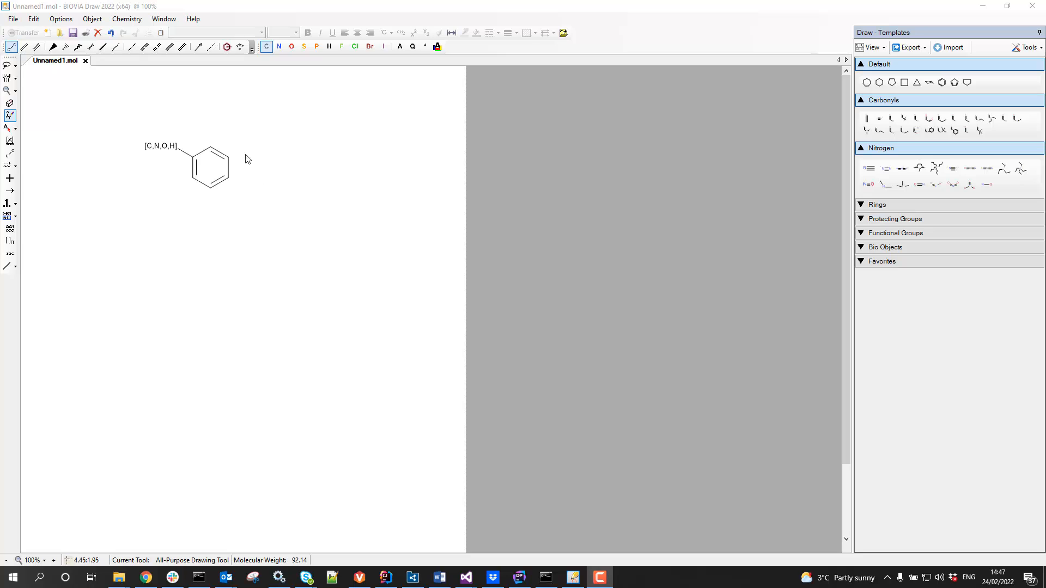
mouse_move(245, 192)
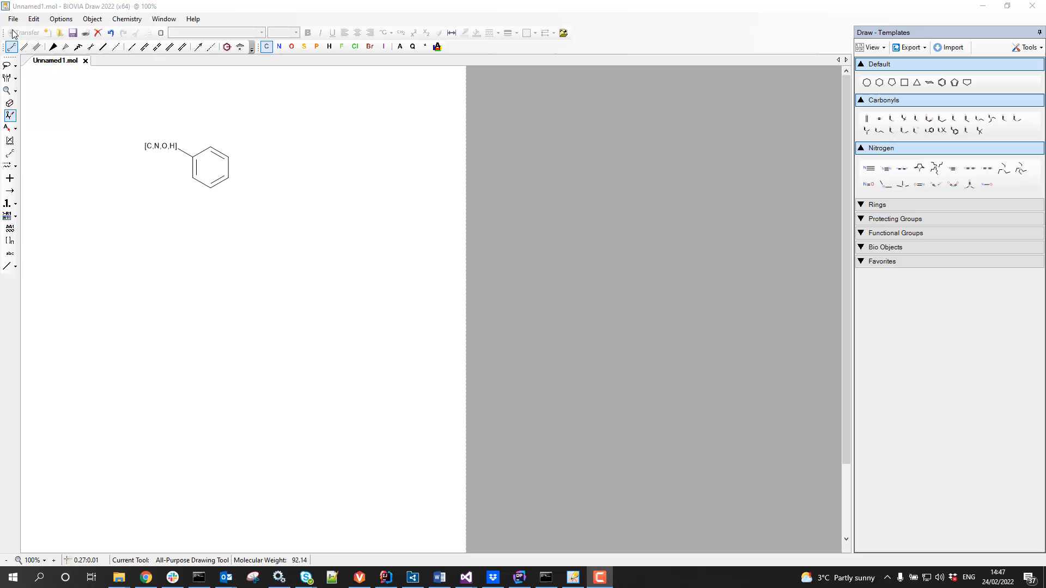
Load the drawn benzene structure as a query molecule via File > Search.
left_click(12, 18)
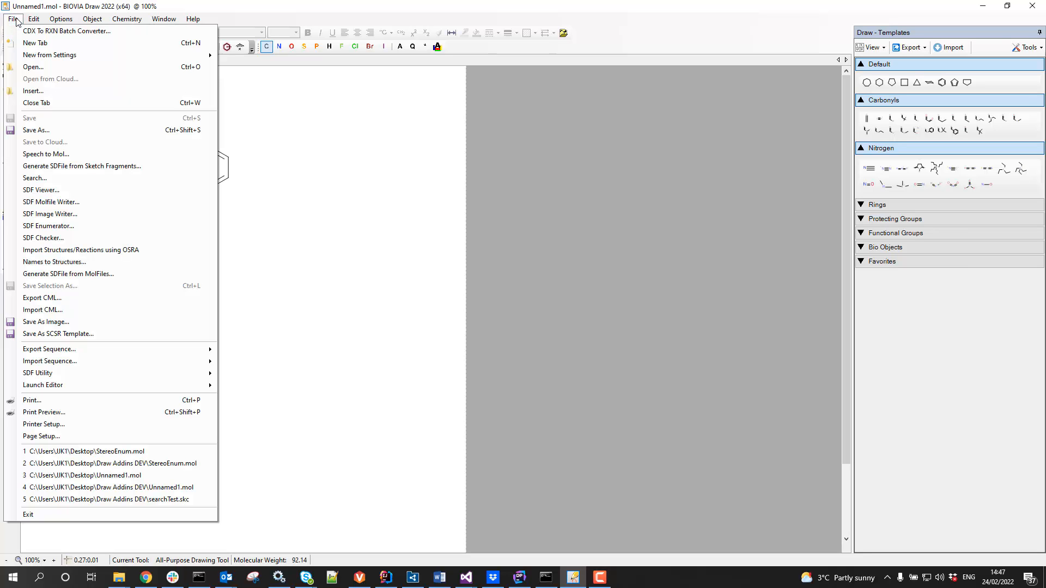
mouse_move(35, 177)
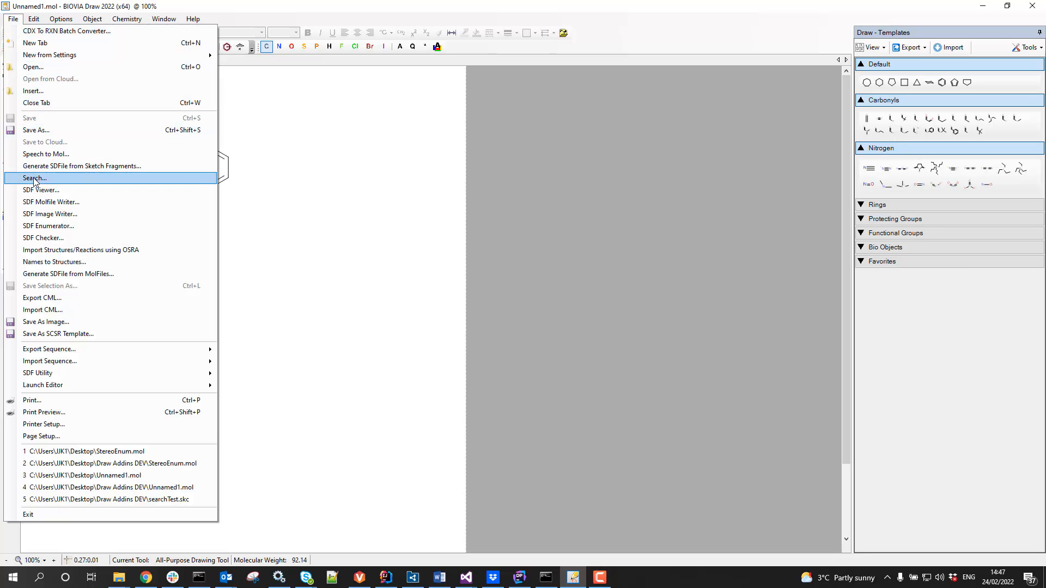
left_click(34, 177)
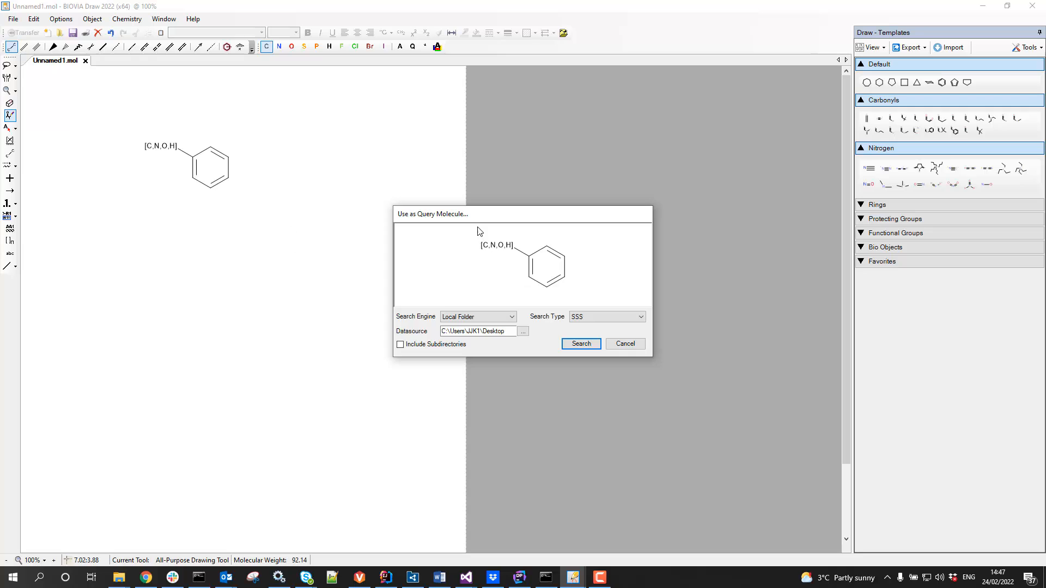
mouse_move(508, 260)
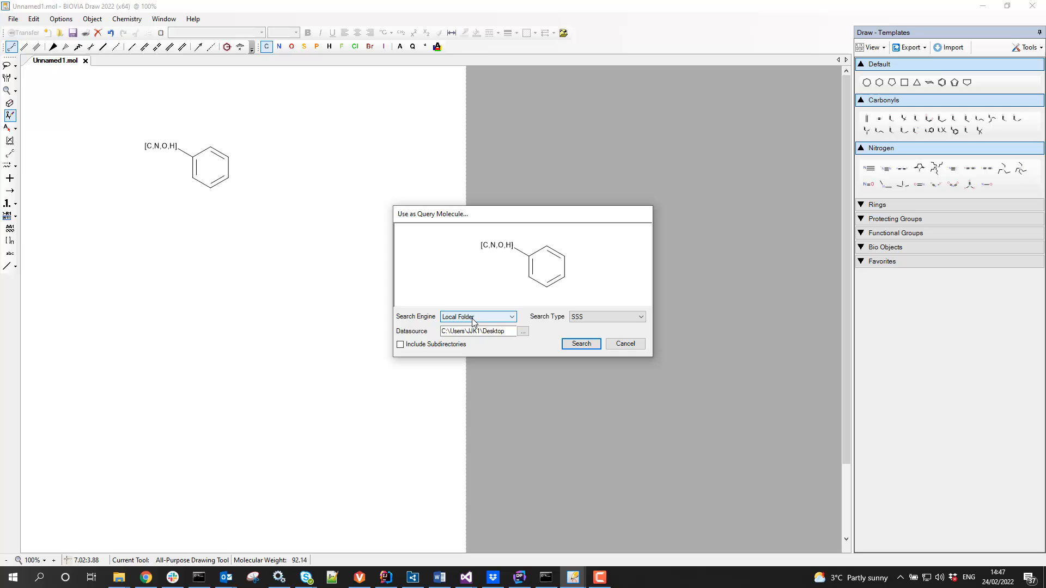
mouse_move(476, 321)
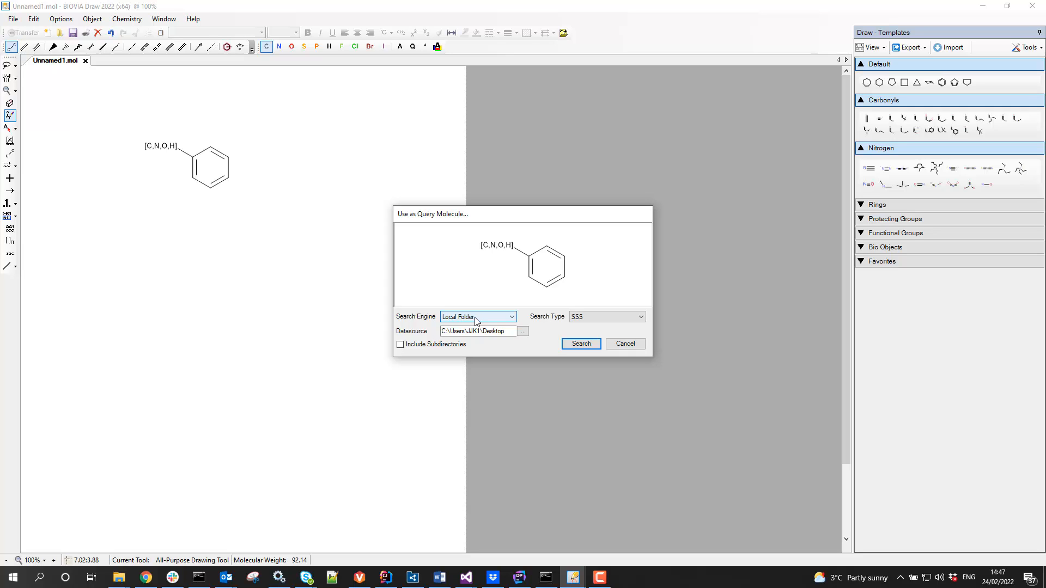
mouse_move(475, 319)
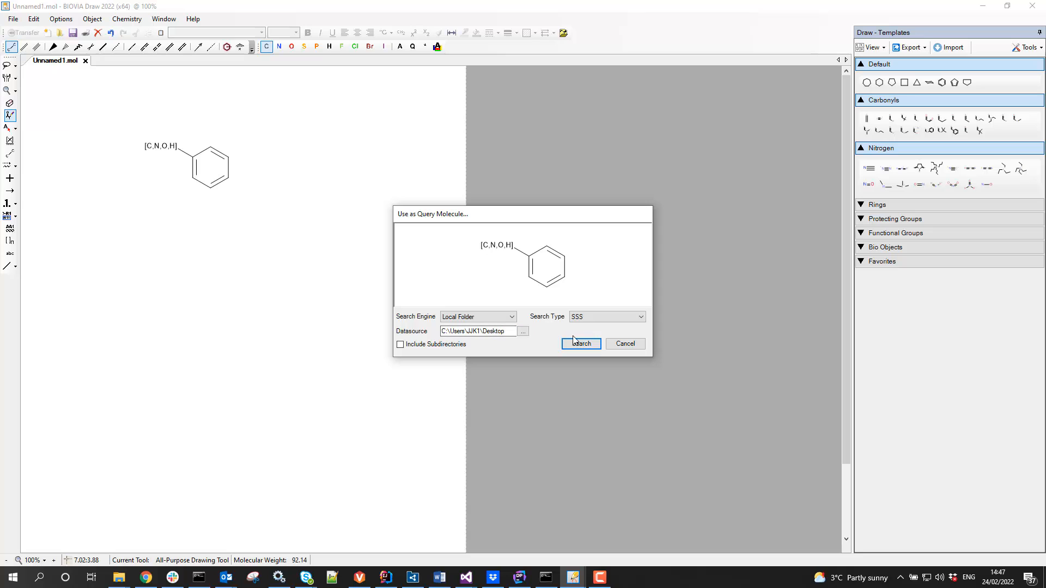
Point the data source to the Draw Addins DEV folder on the Desktop.
left_click(523, 331)
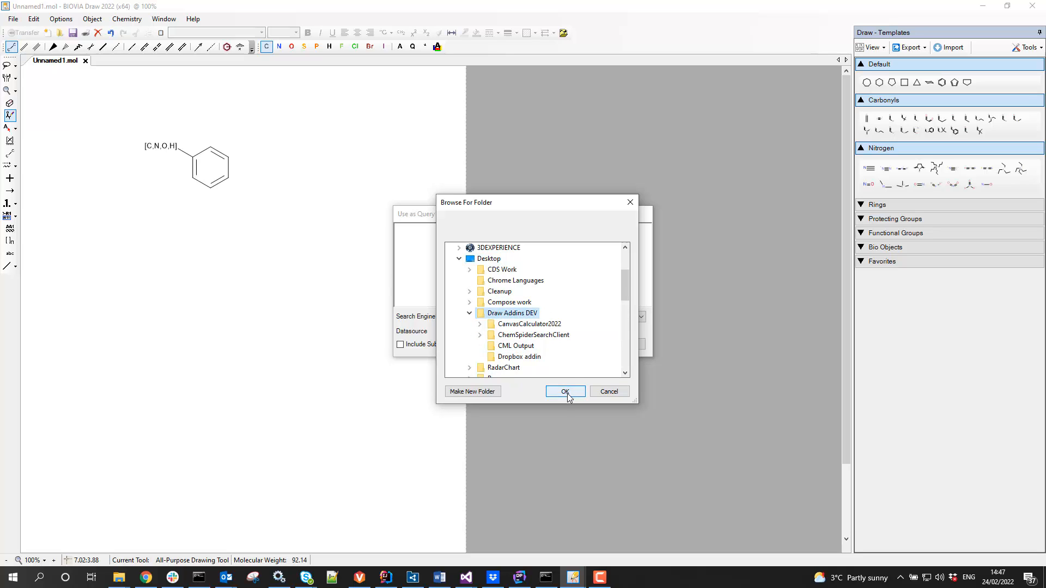
left_click(564, 391)
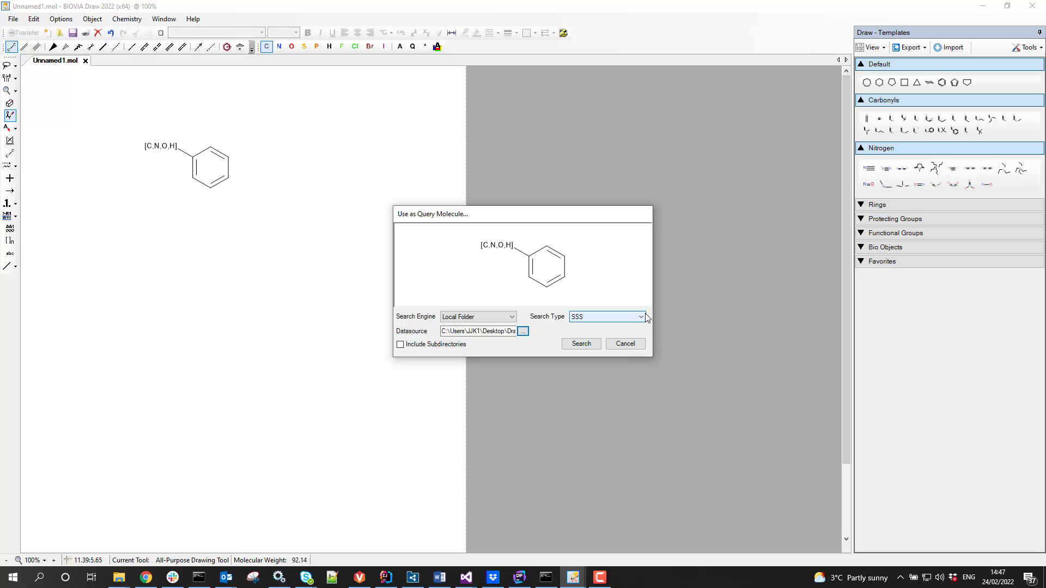
left_click(640, 315)
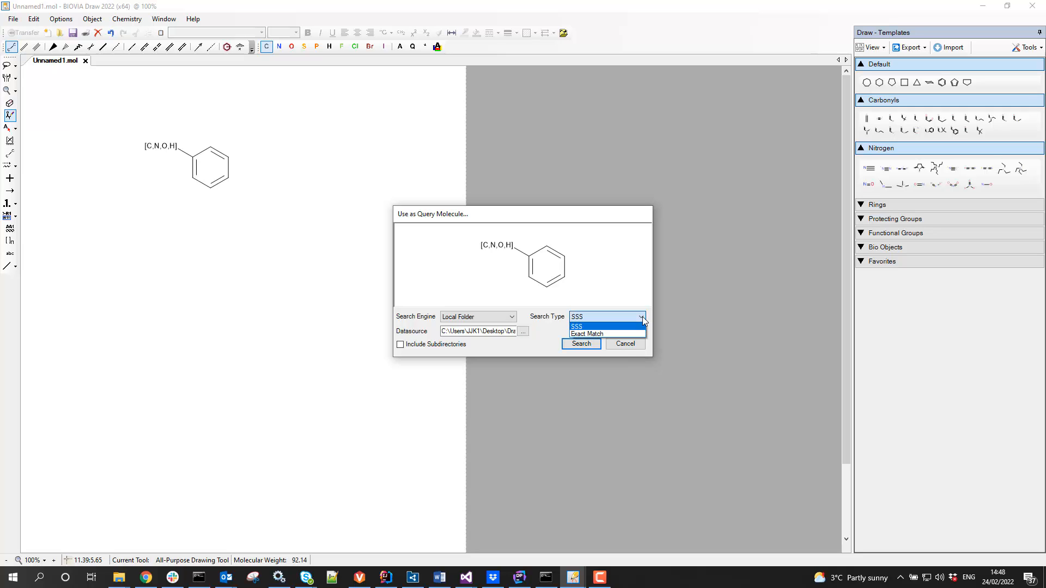
mouse_move(590, 327)
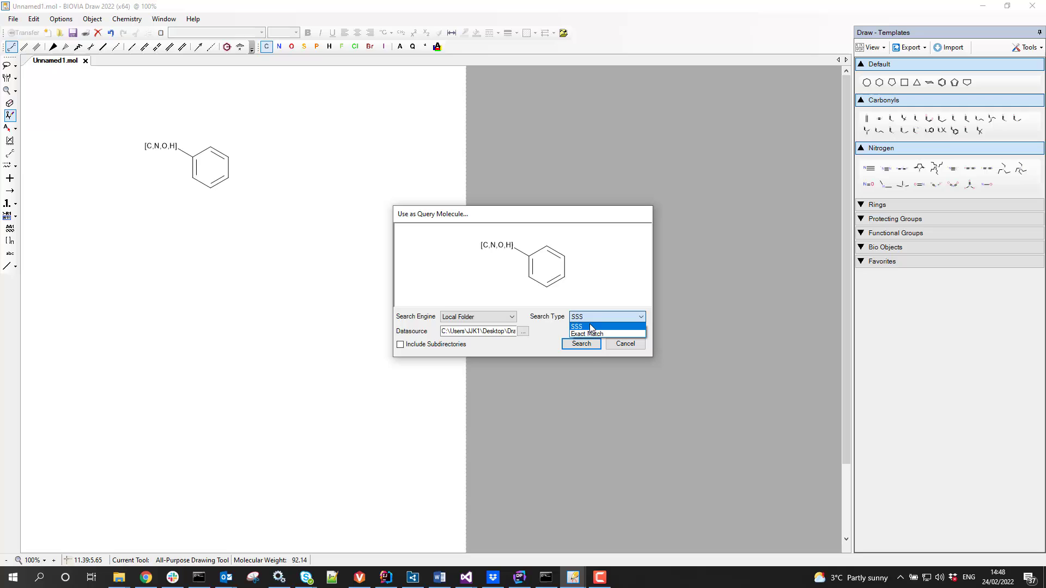
left_click(576, 326)
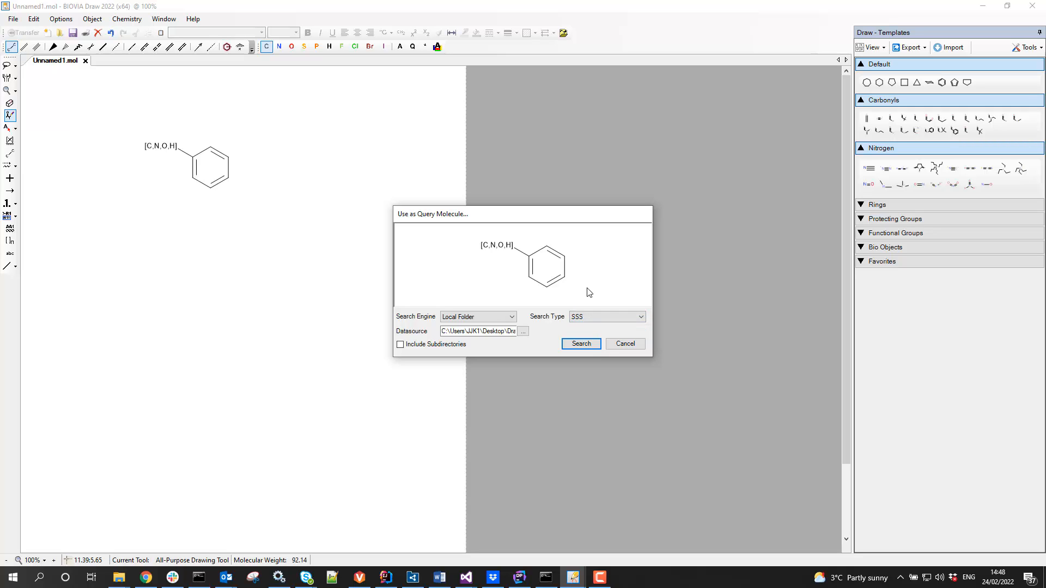
mouse_move(525, 327)
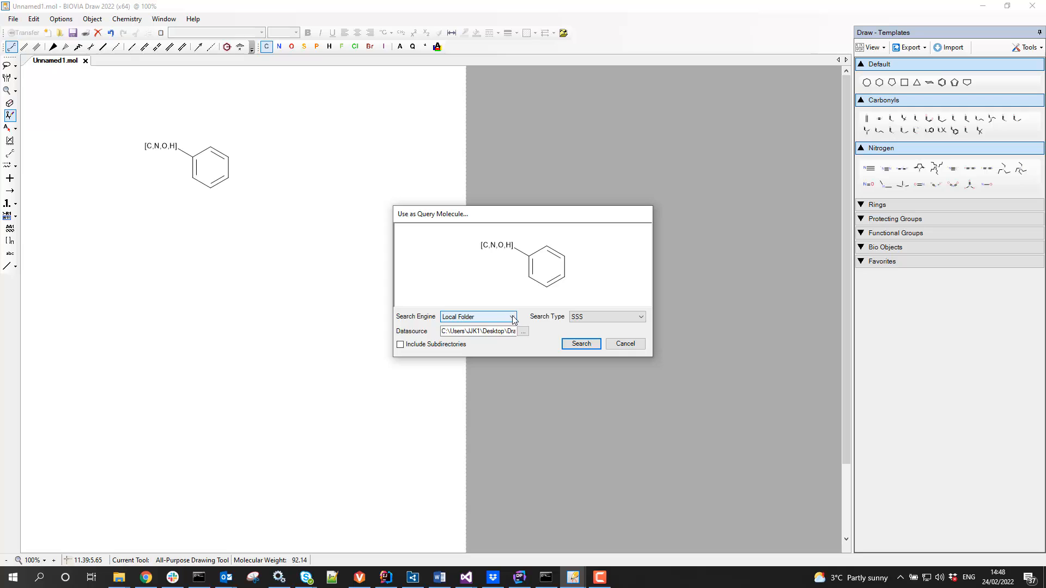
left_click(512, 317)
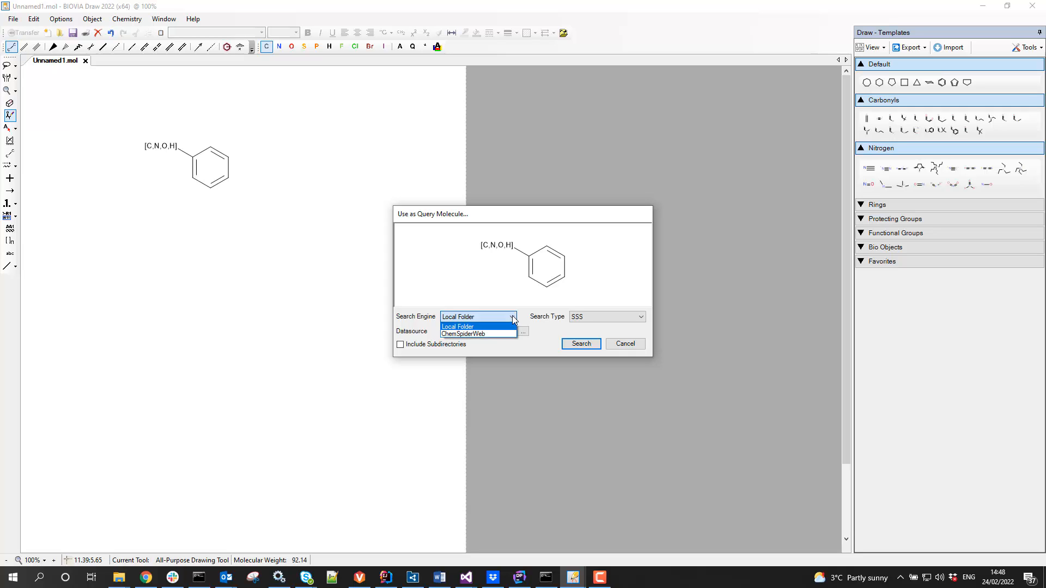
left_click(457, 326)
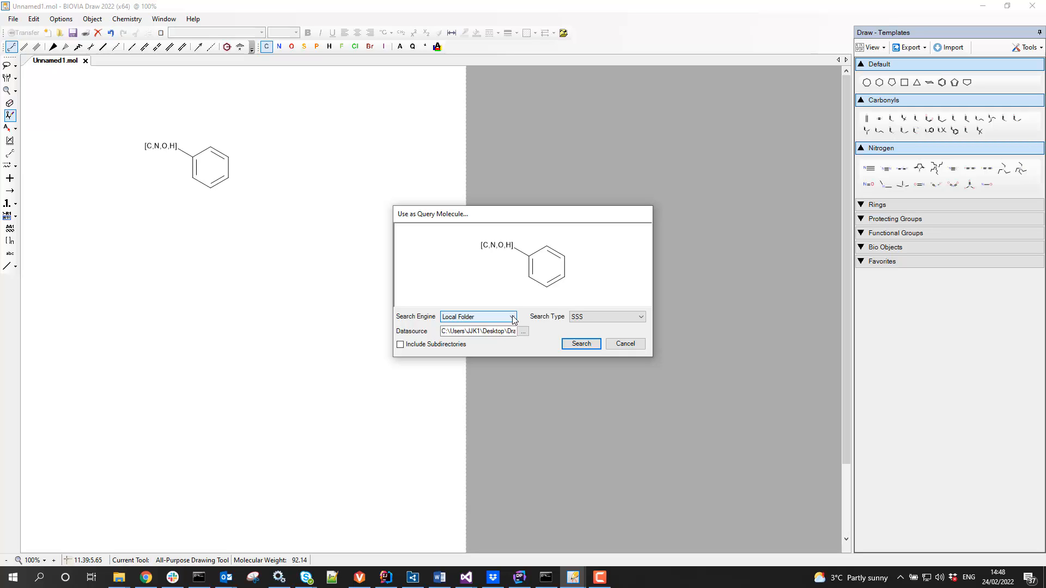
mouse_move(481, 293)
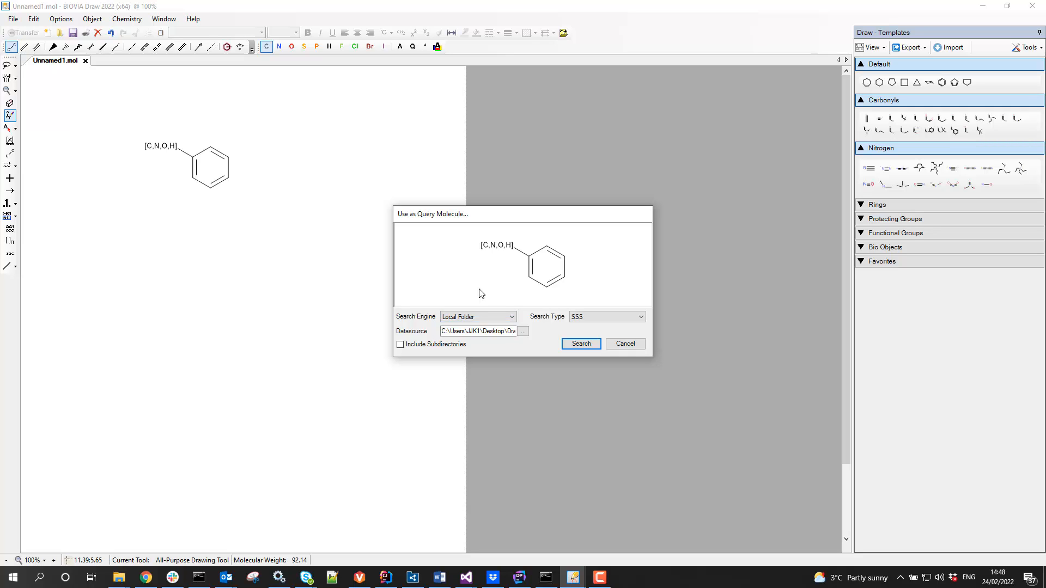
mouse_move(500, 312)
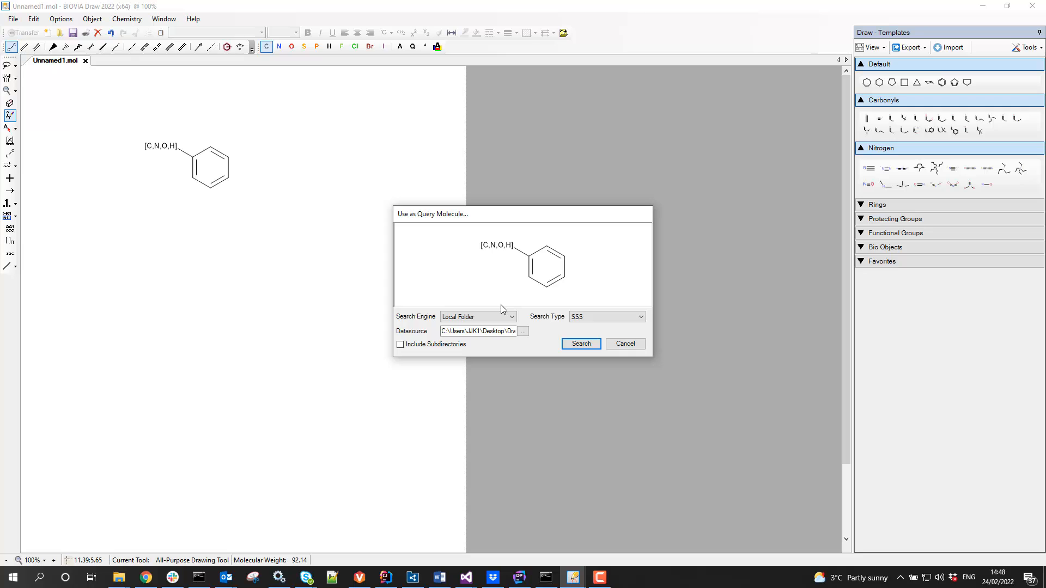
mouse_move(507, 282)
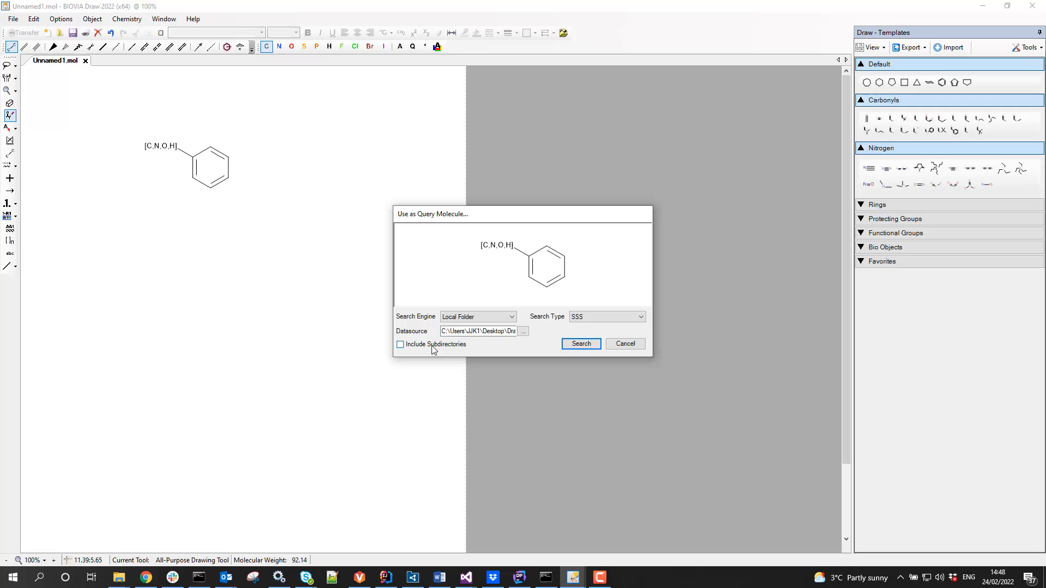
mouse_move(477, 352)
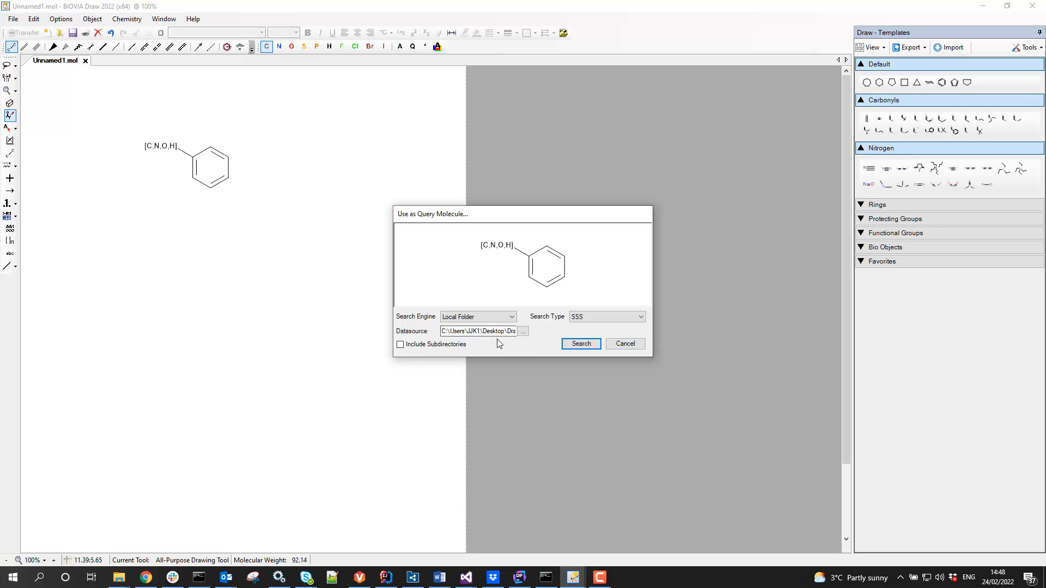
mouse_move(533, 389)
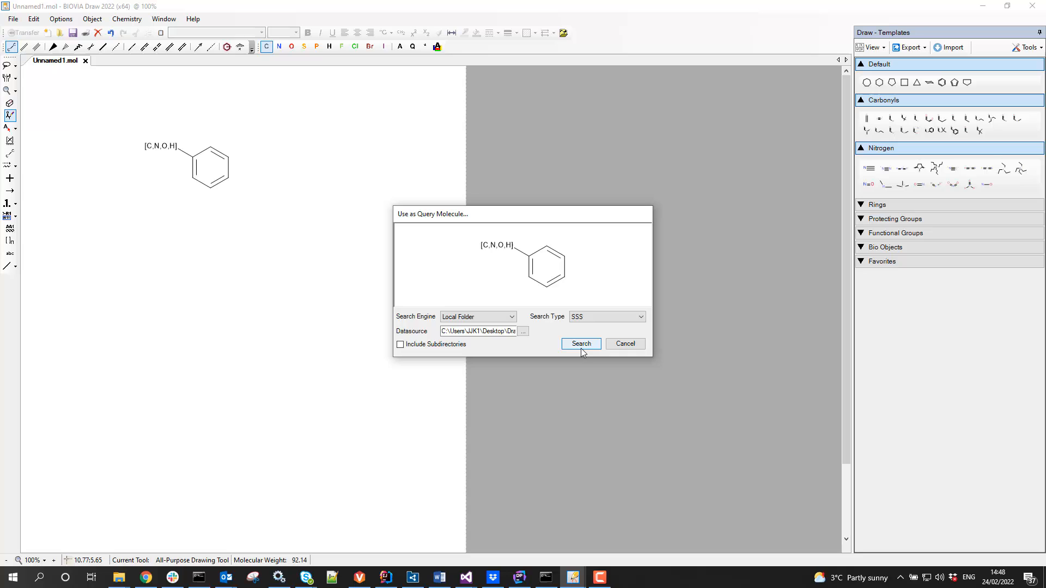
Run the substructure search and step through the first result records.
left_click(580, 343)
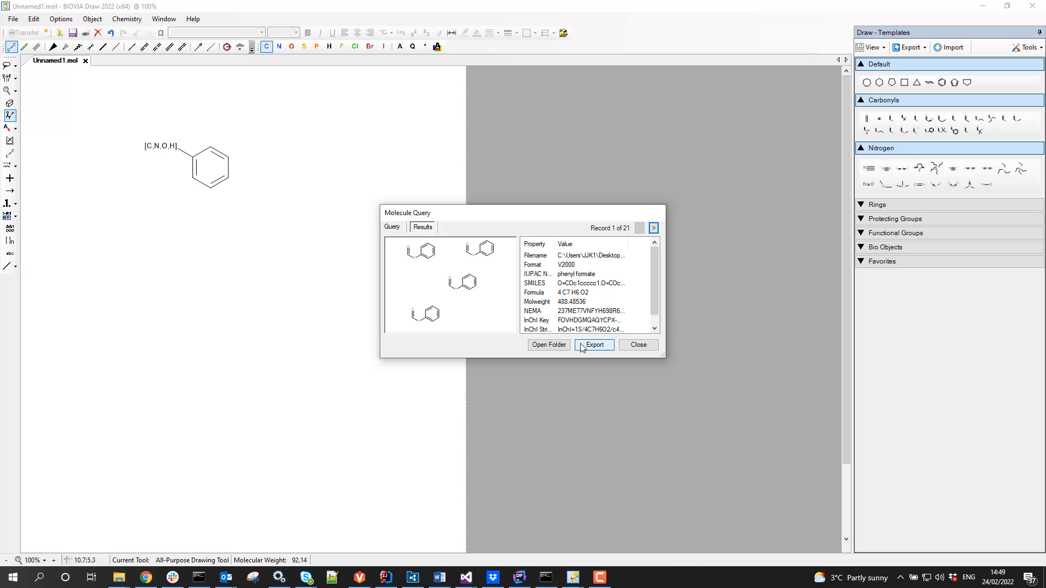
mouse_move(514, 277)
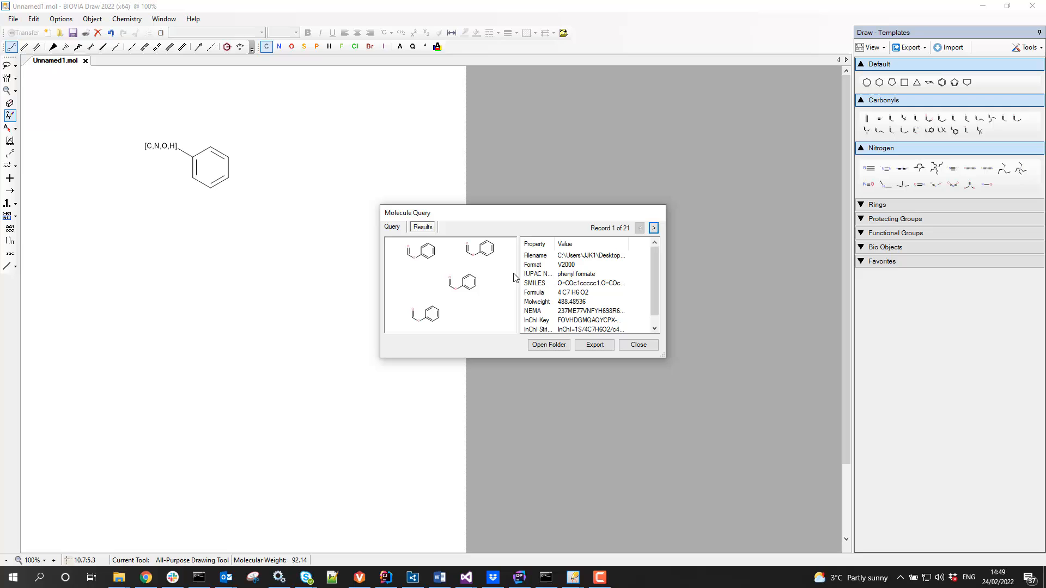
mouse_move(552, 266)
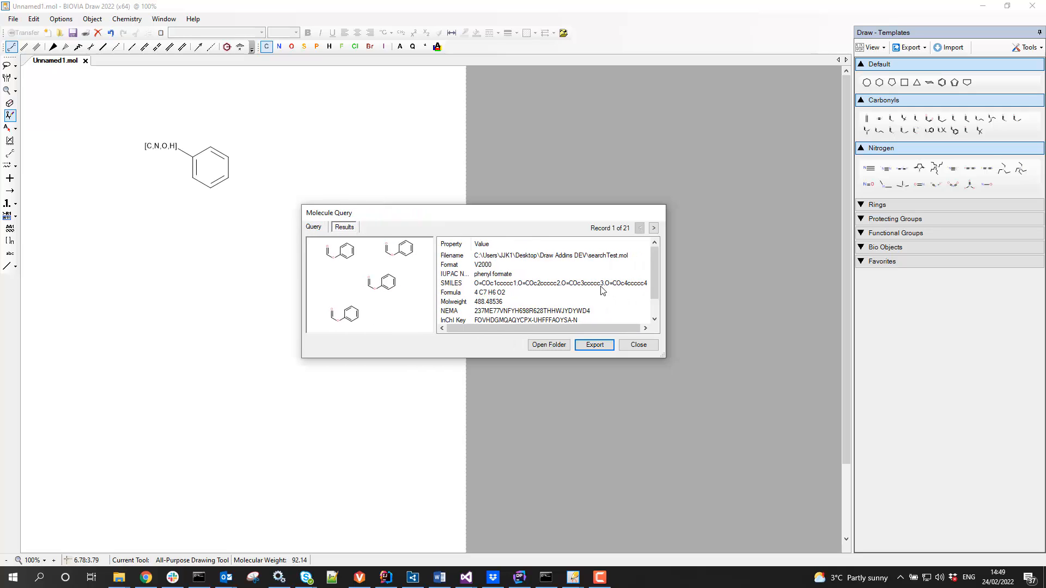
mouse_move(346, 255)
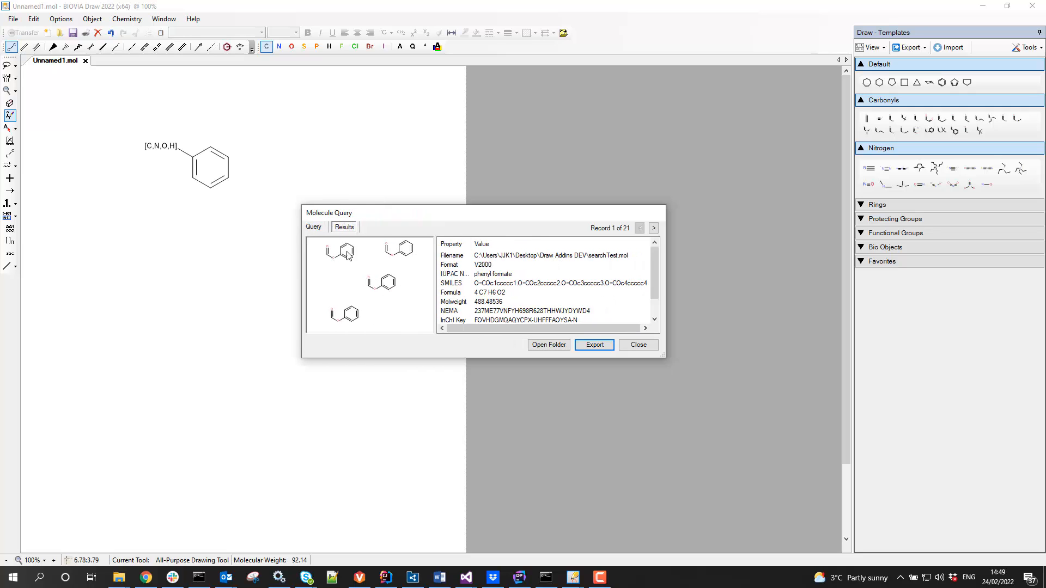
mouse_move(616, 260)
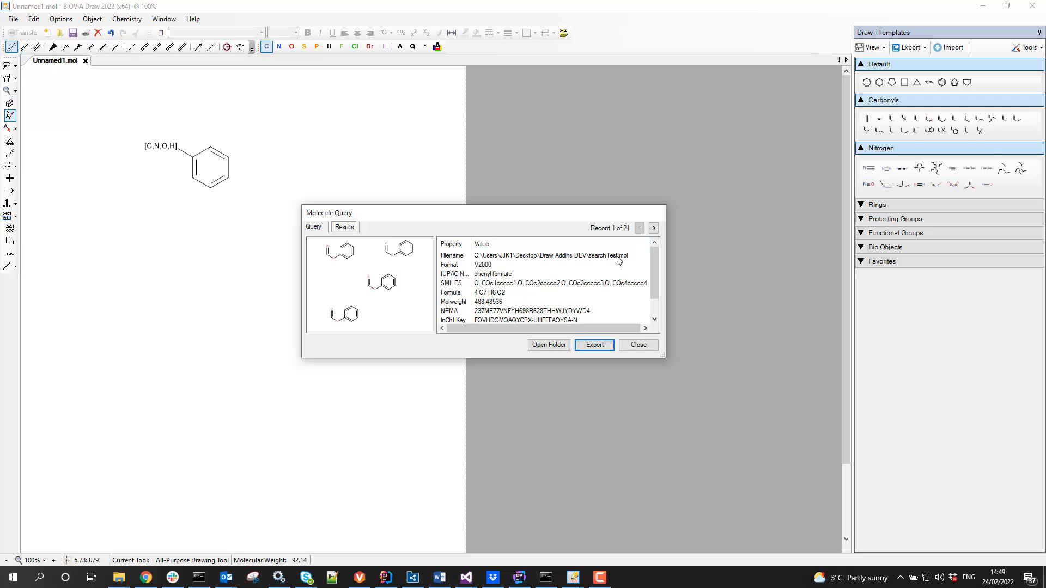
mouse_move(646, 236)
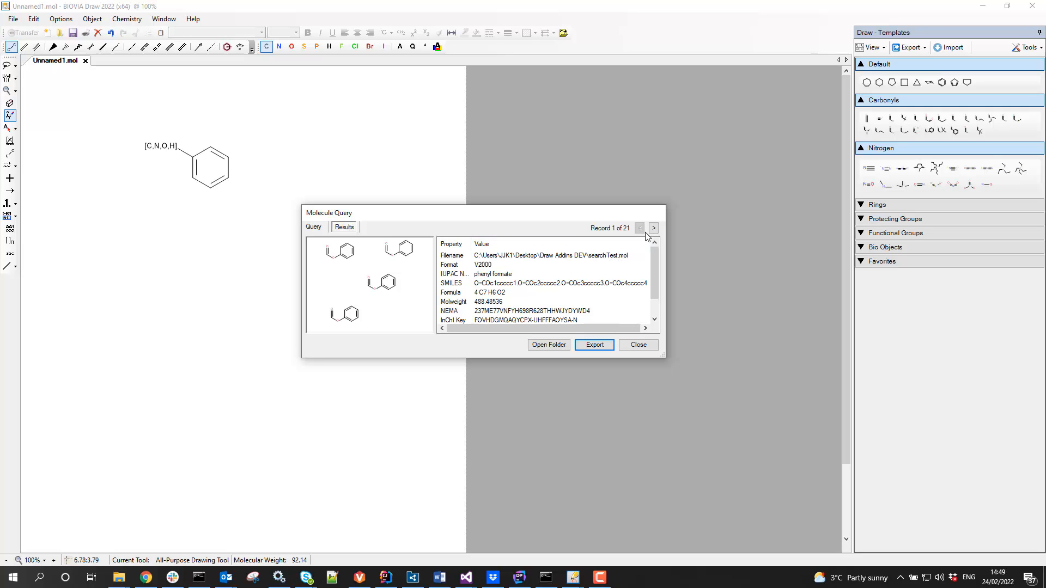
left_click(653, 227)
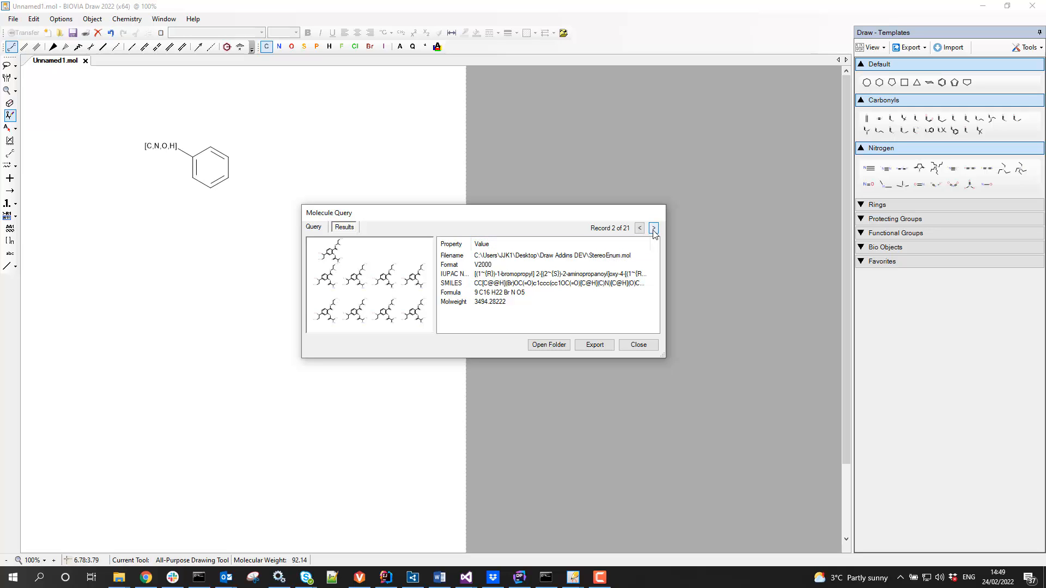
left_click(653, 227)
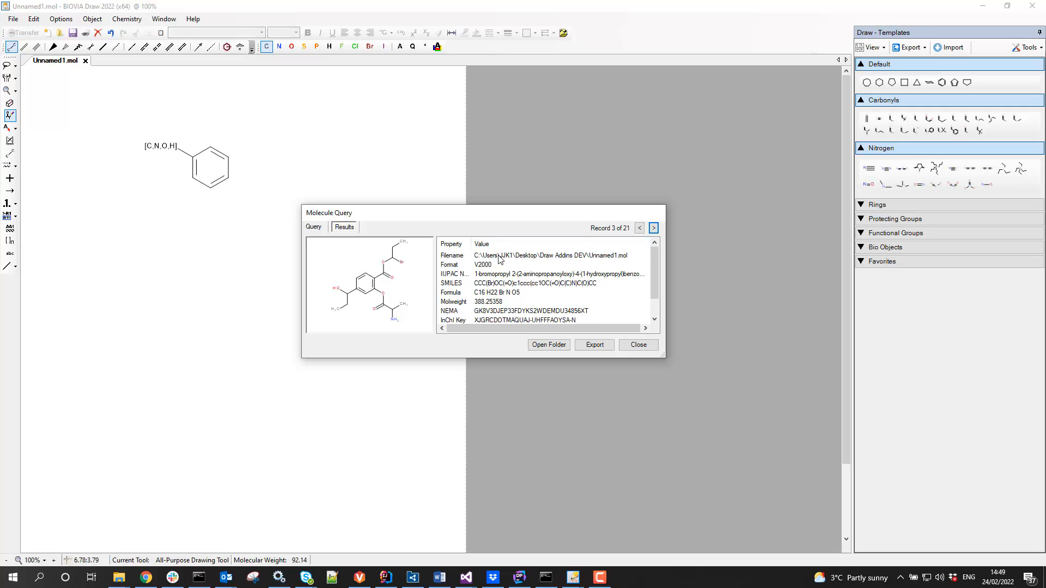
left_click(652, 228)
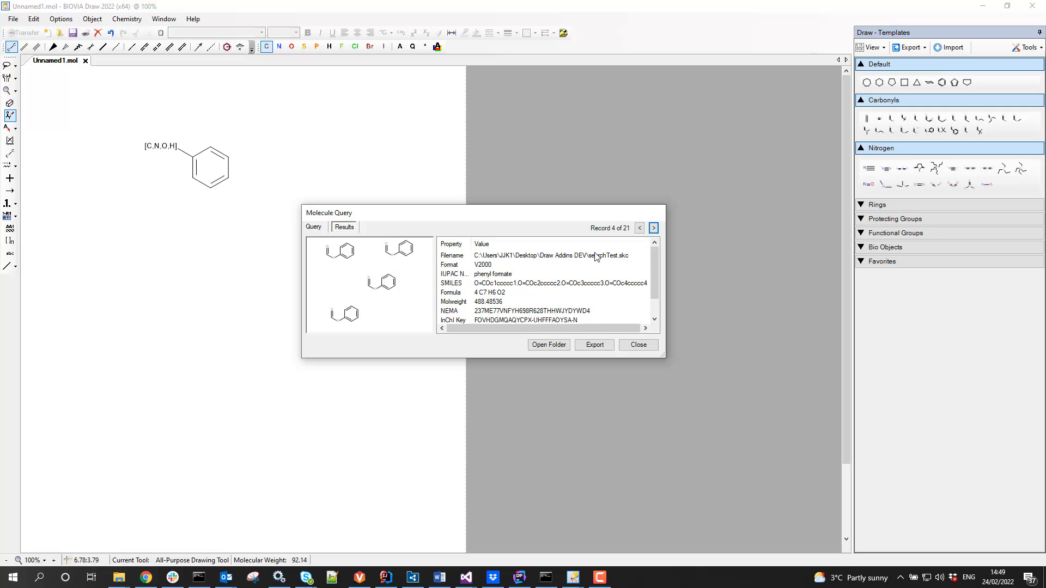
left_click(652, 228)
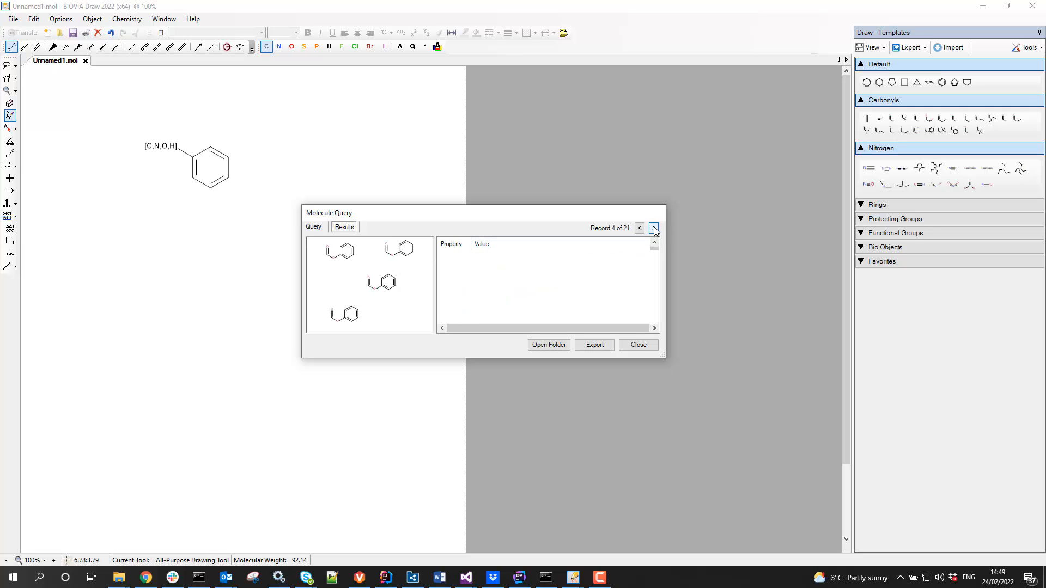
left_click(652, 228)
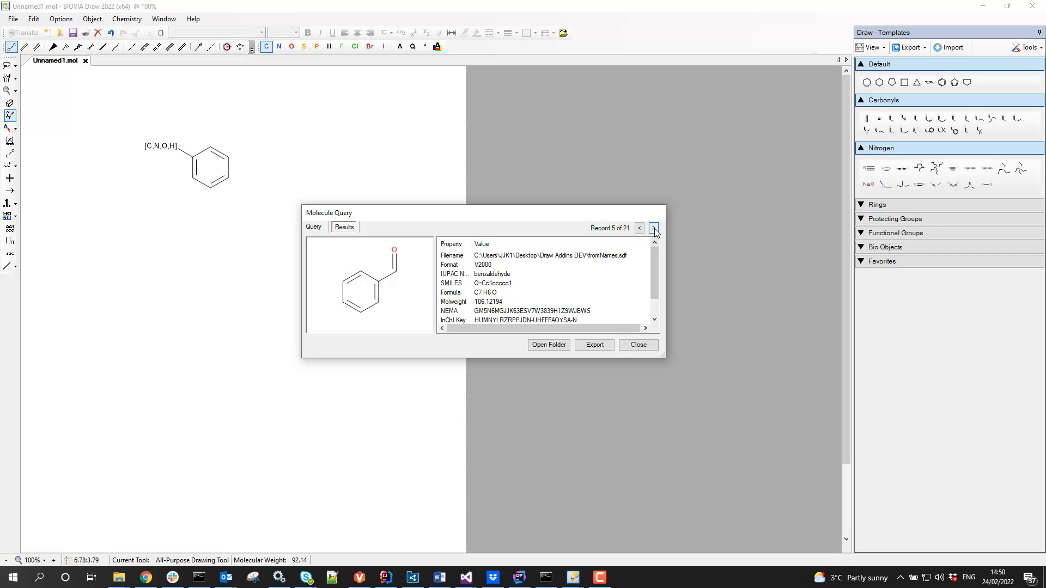
left_click(654, 228)
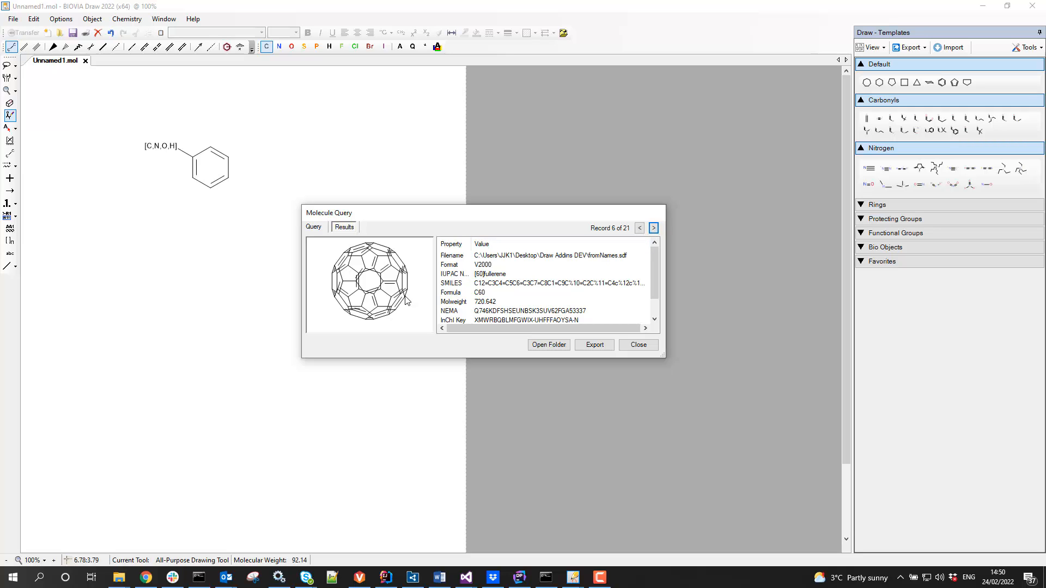
mouse_move(256, 234)
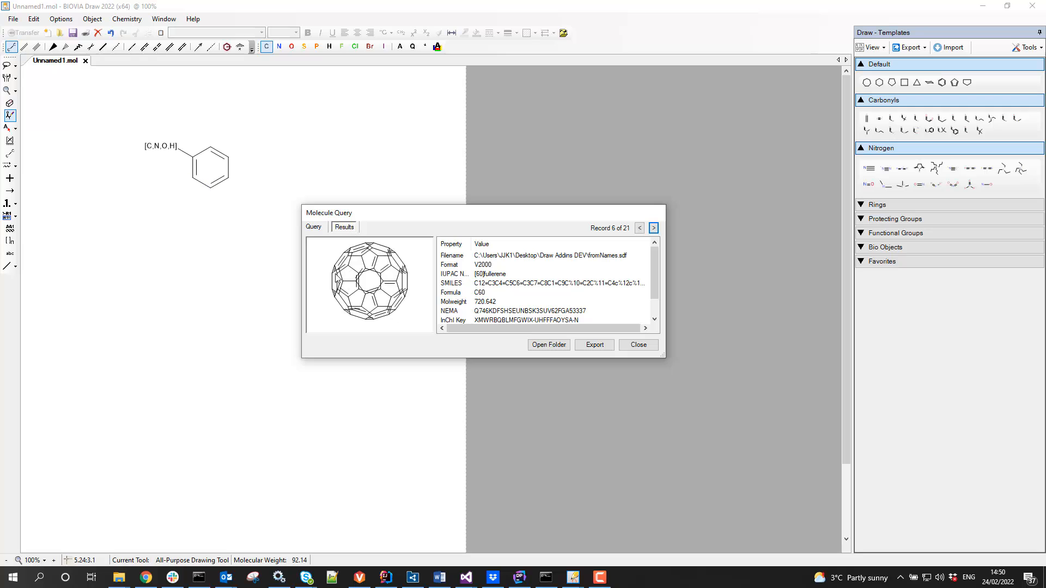
Continue through the remaining records to the final one, 21 of 21, a phenyl formate.
left_click(652, 228)
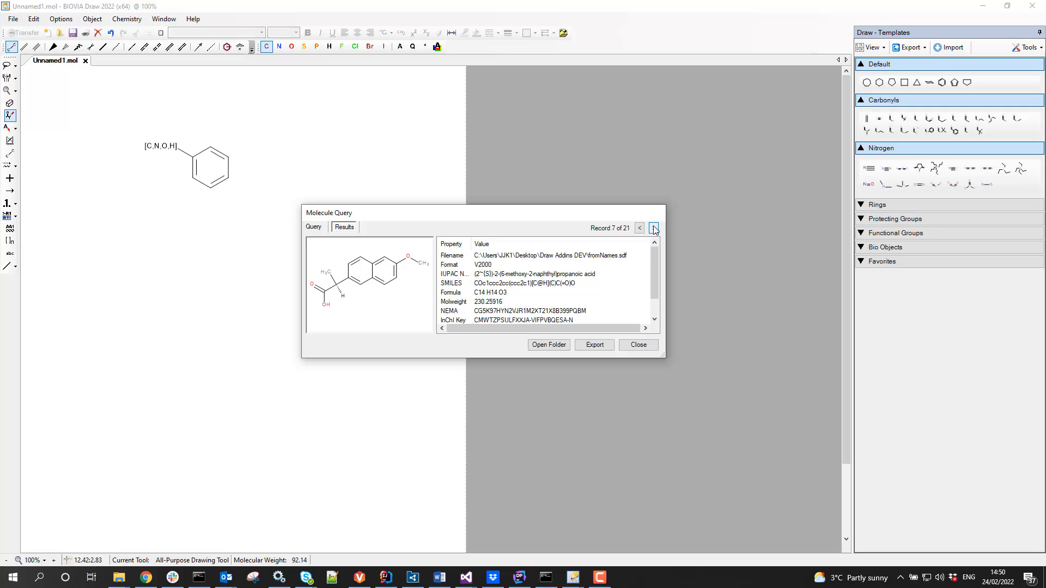
left_click(653, 227)
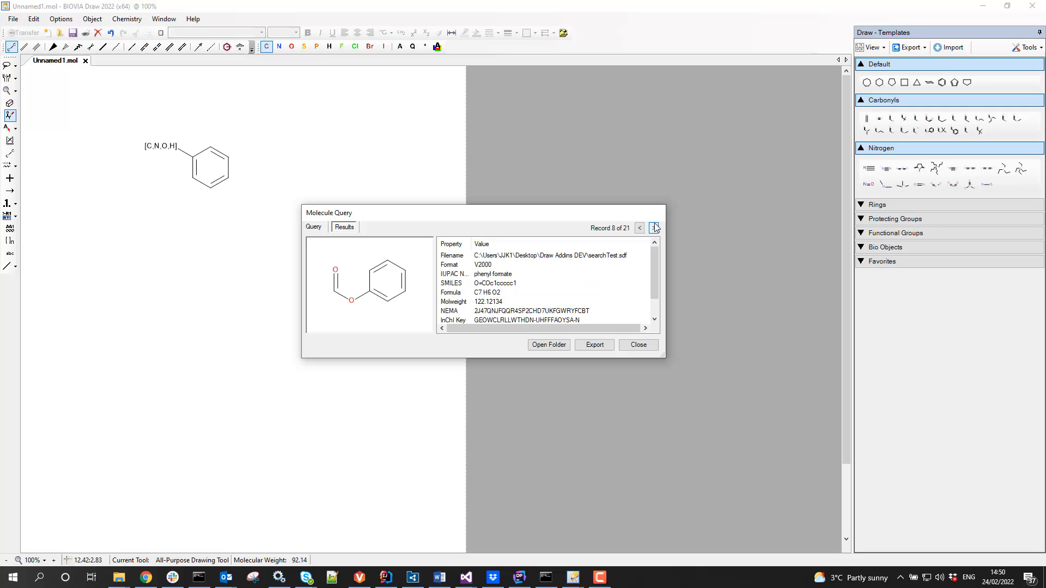
left_click(654, 227)
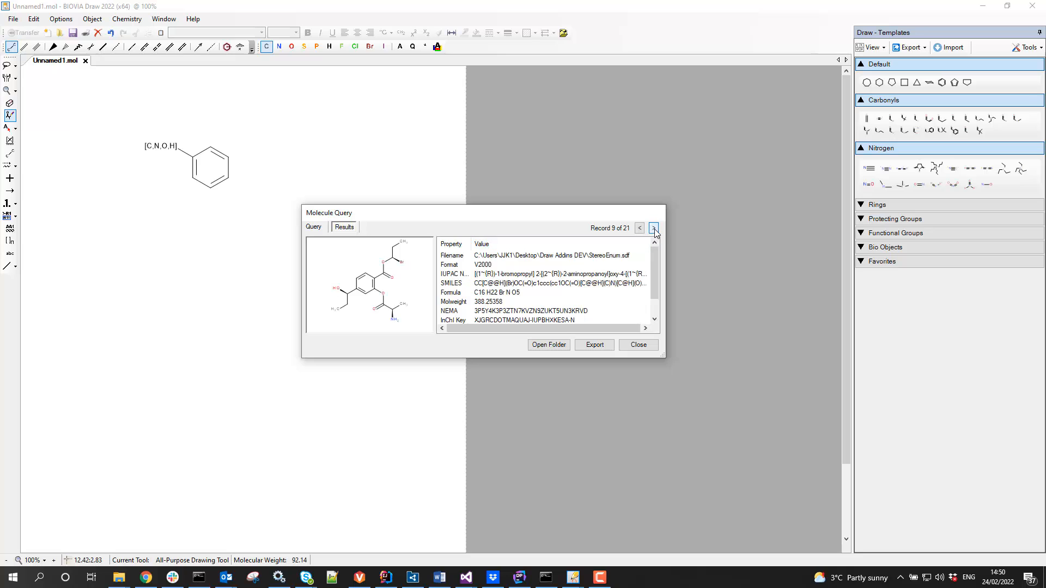
left_click(653, 228)
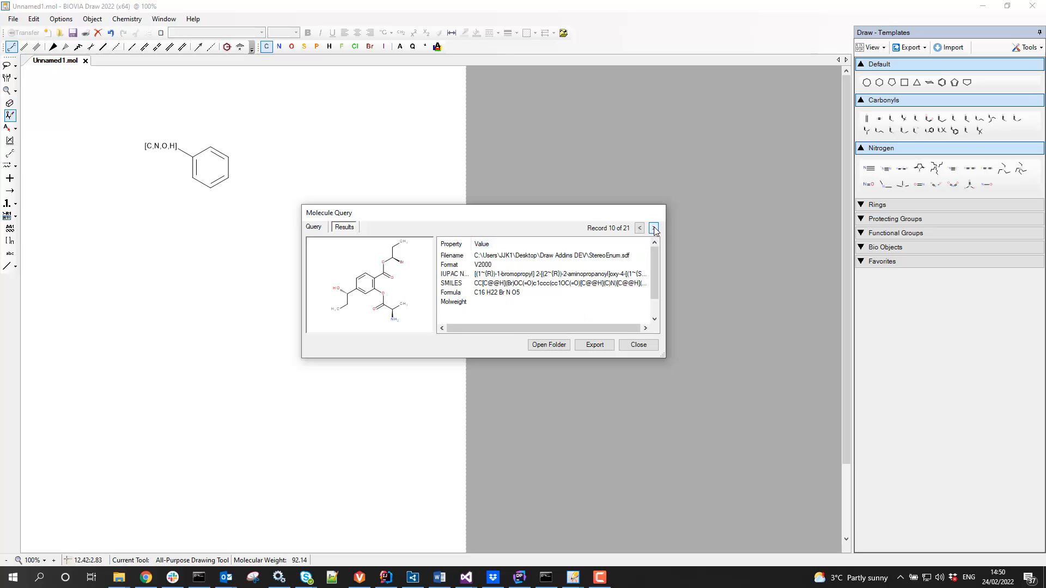
left_click(654, 228)
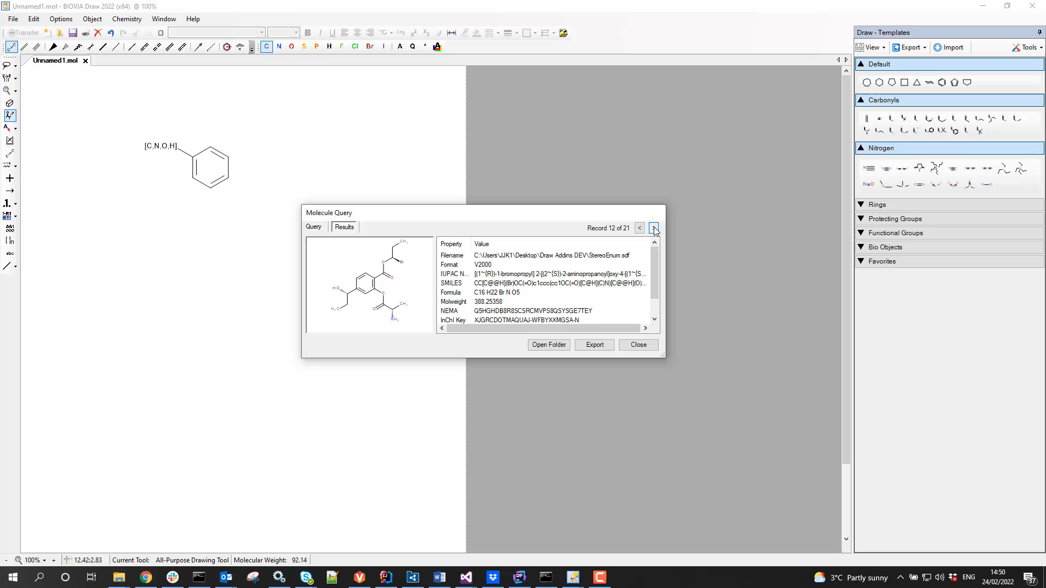
left_click(652, 228)
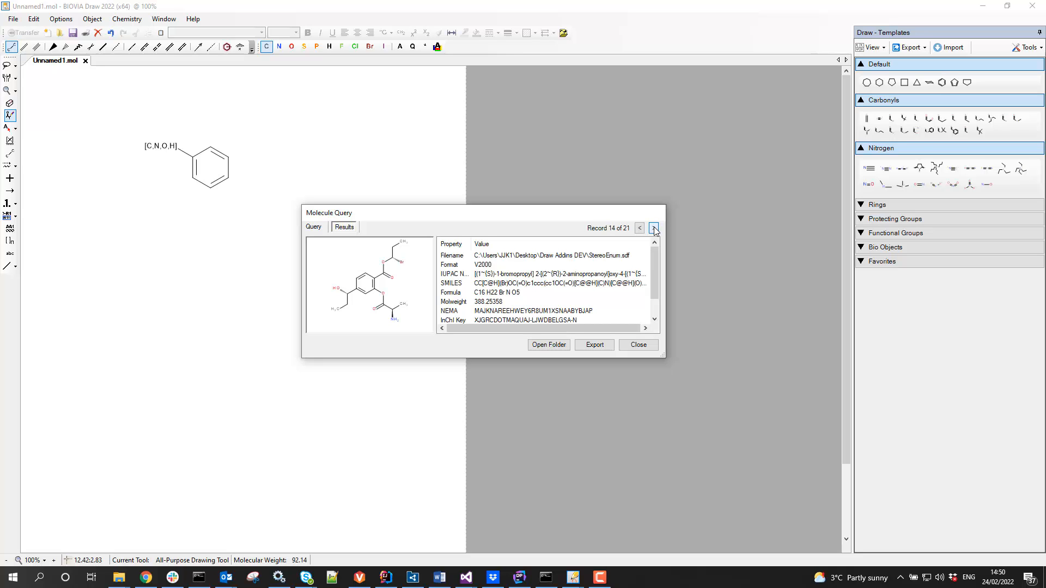
left_click(653, 227)
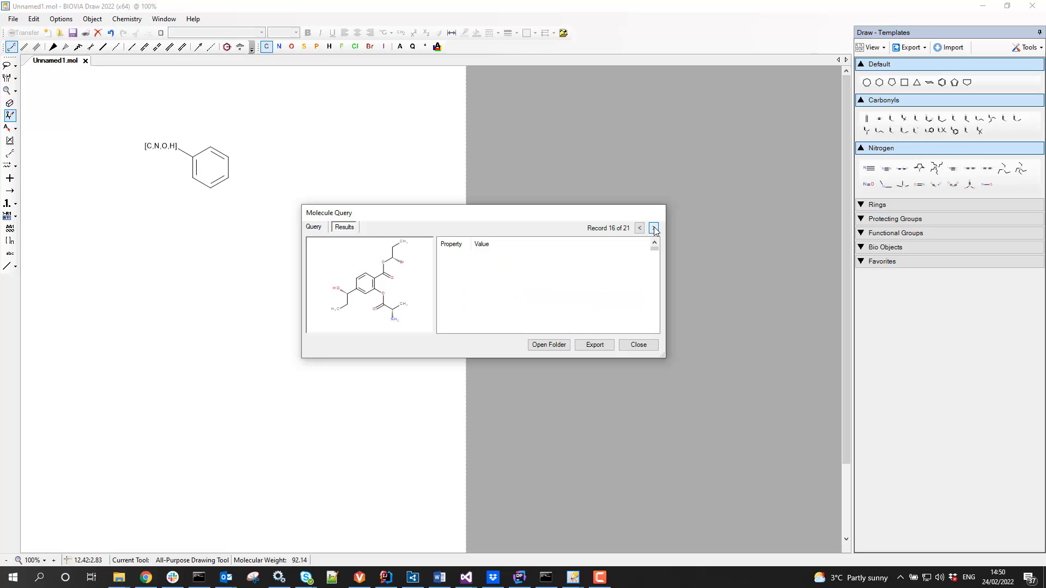
left_click(654, 227)
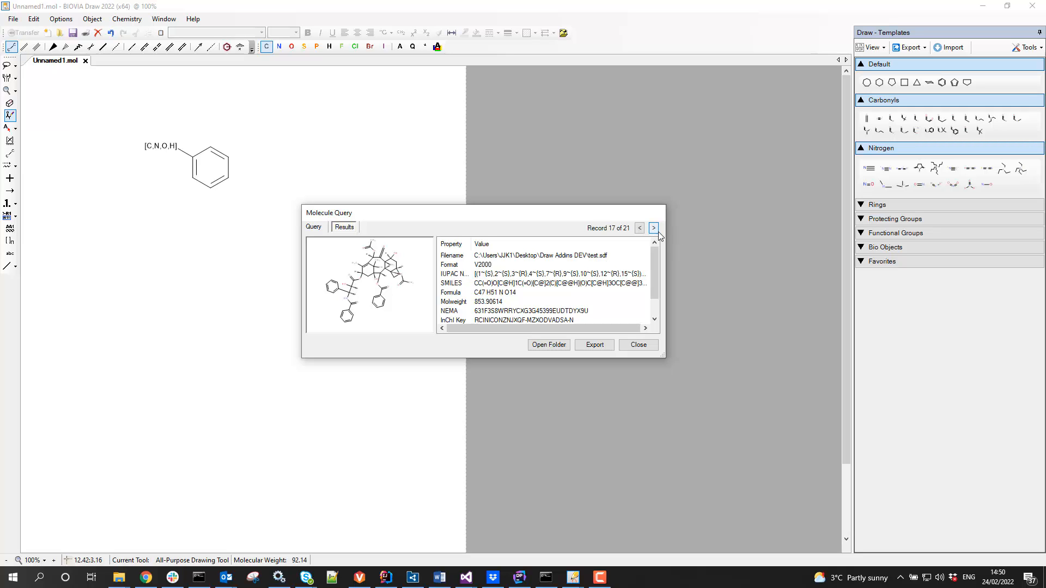
left_click(652, 227)
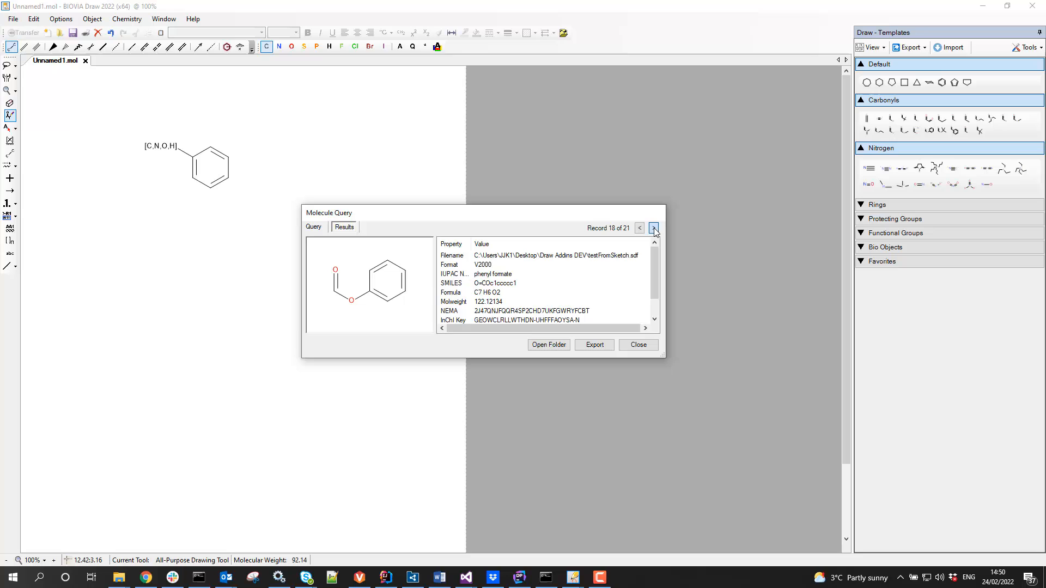
left_click(654, 228)
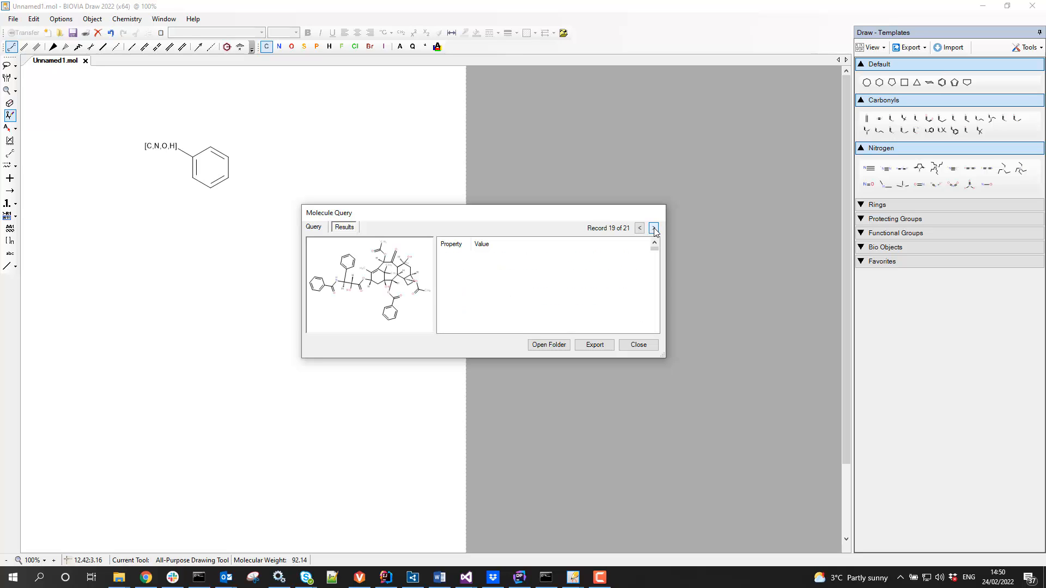
left_click(653, 228)
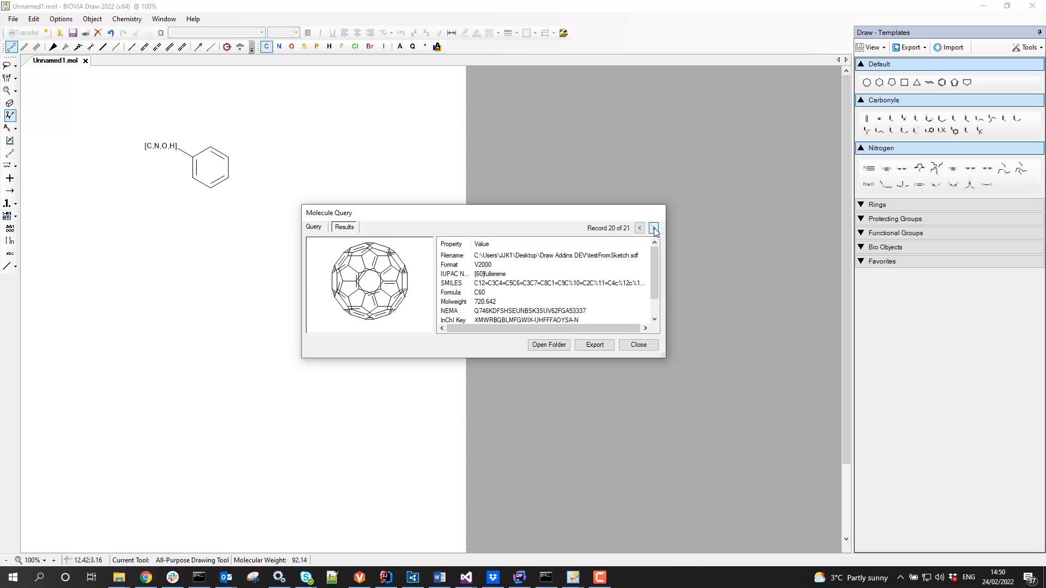
left_click(654, 228)
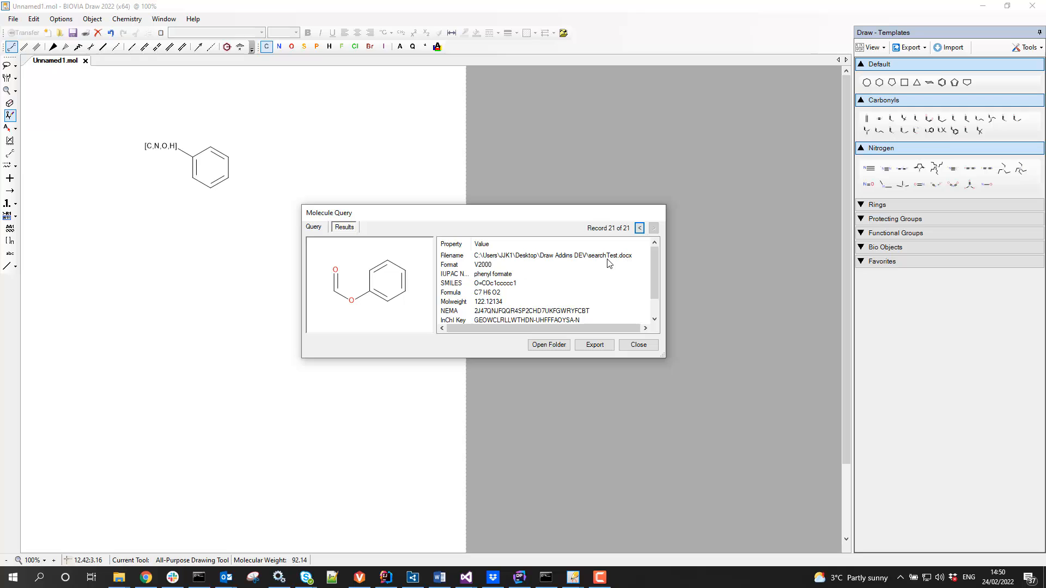
mouse_move(495, 305)
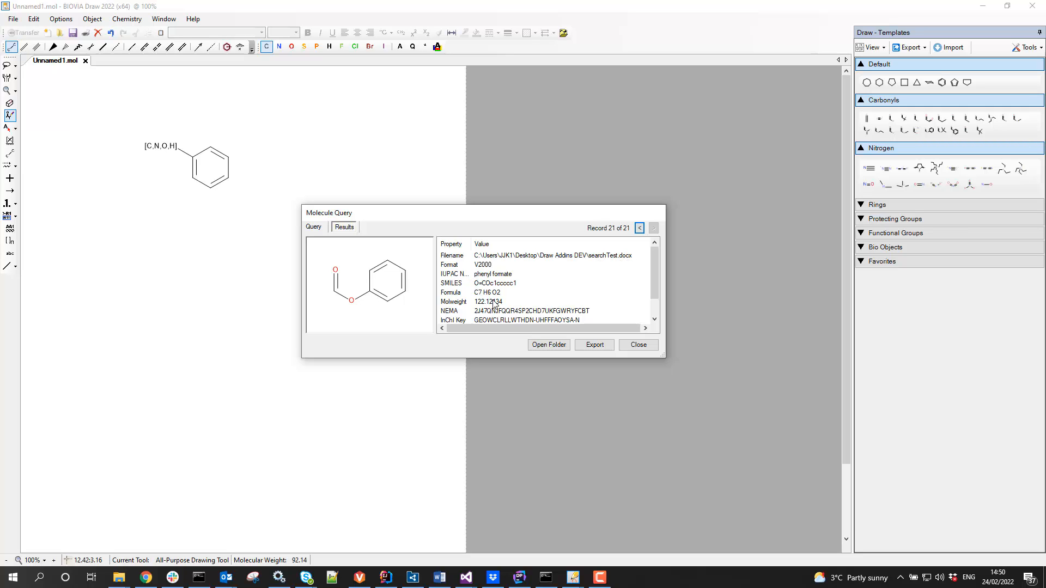
mouse_move(353, 310)
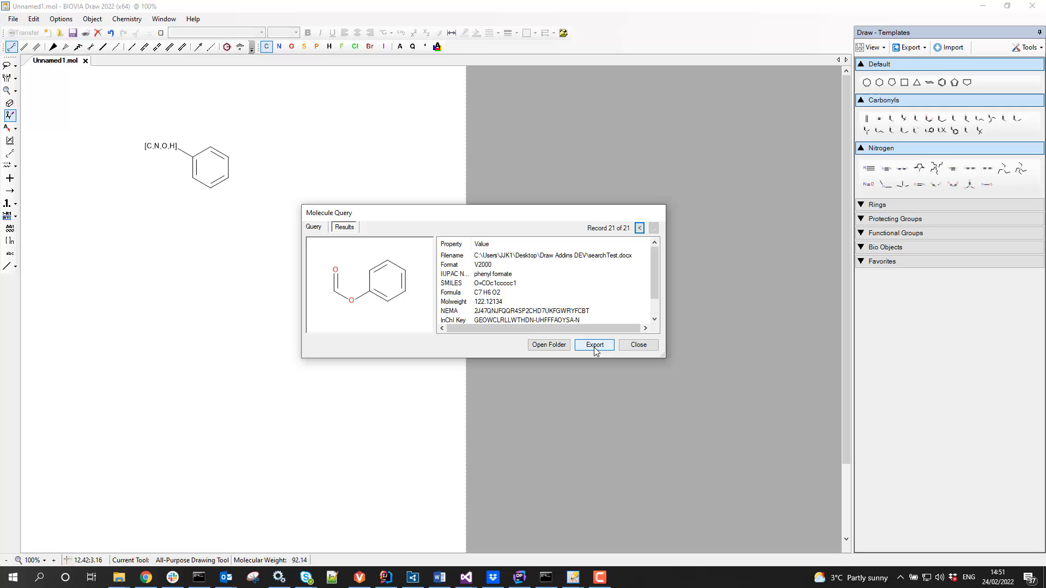
mouse_move(584, 265)
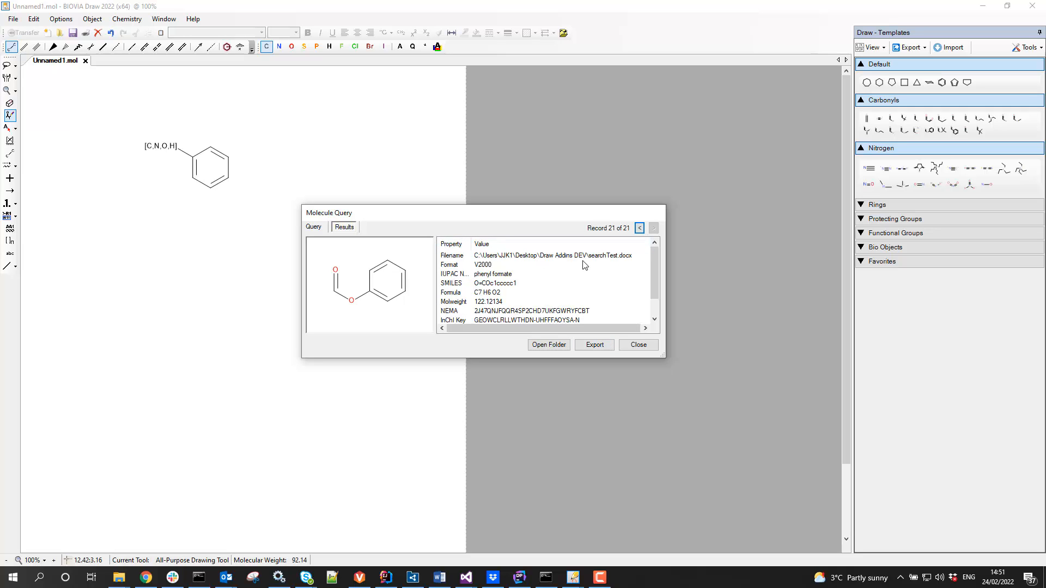
mouse_move(494, 258)
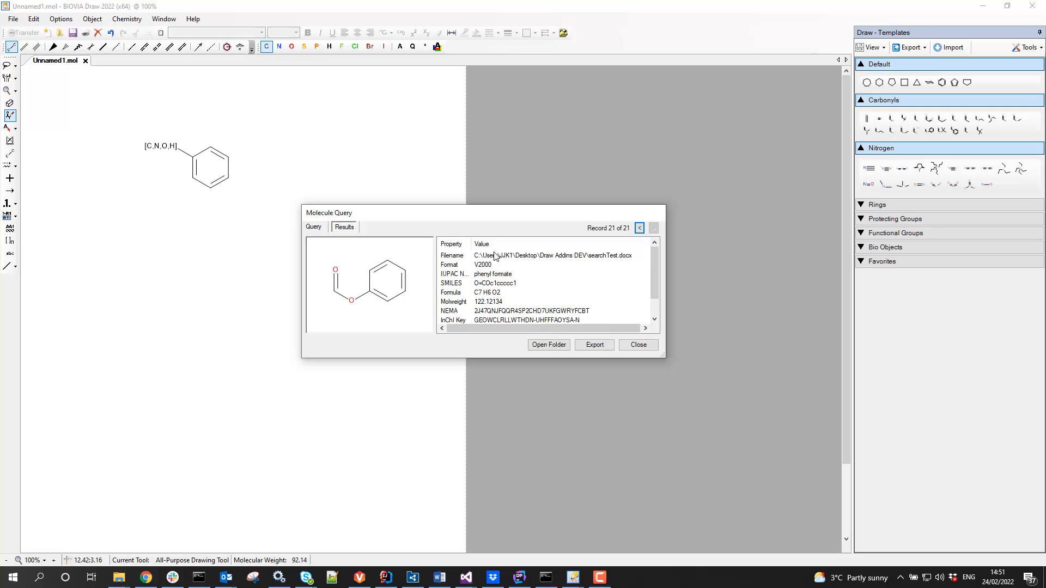
mouse_move(537, 304)
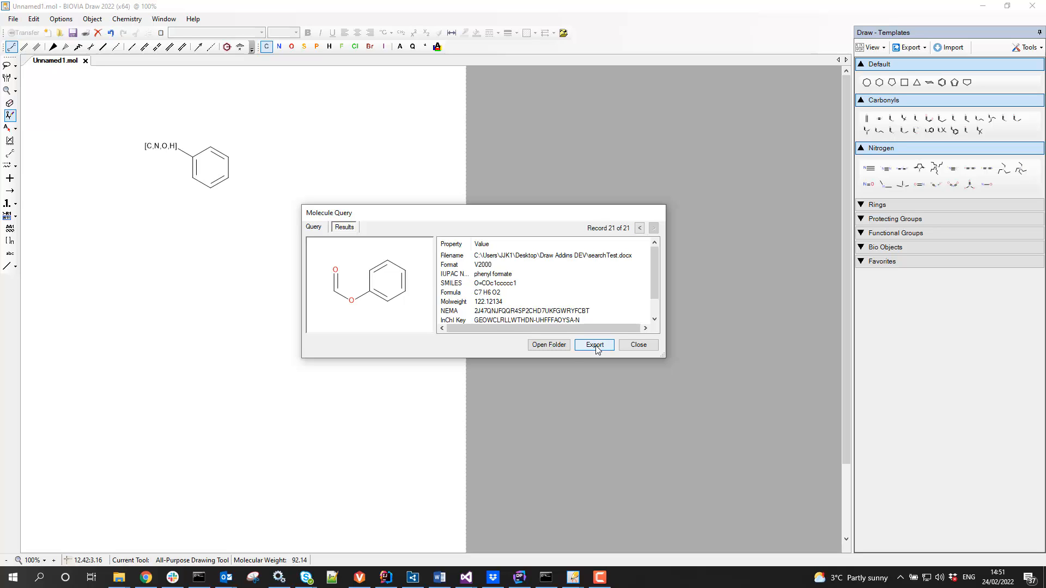
Export all 21 result records to SearchResults.sdf in the Draw Addins DEV folder.
left_click(592, 346)
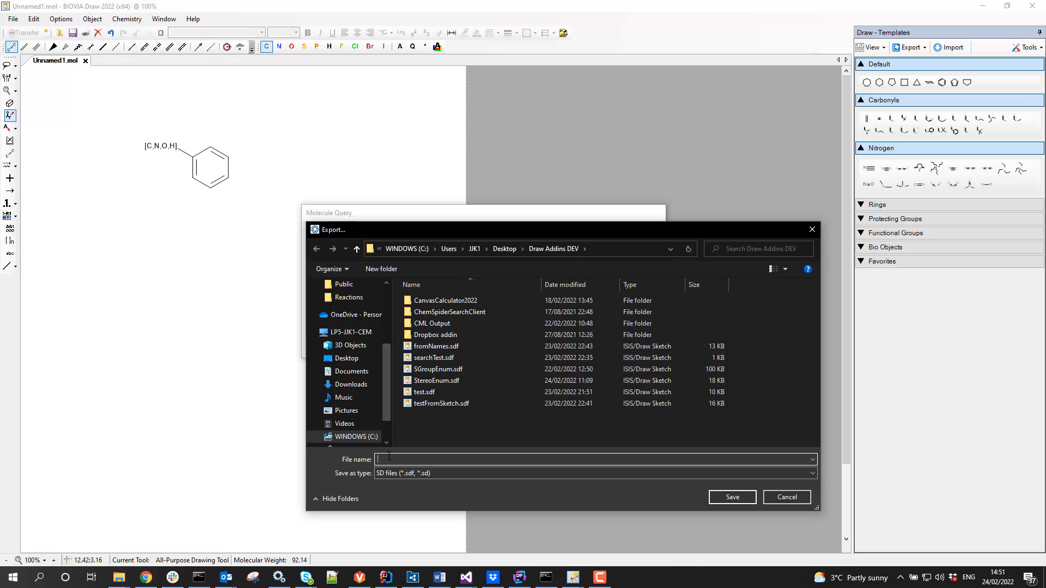
type("SearchResul")
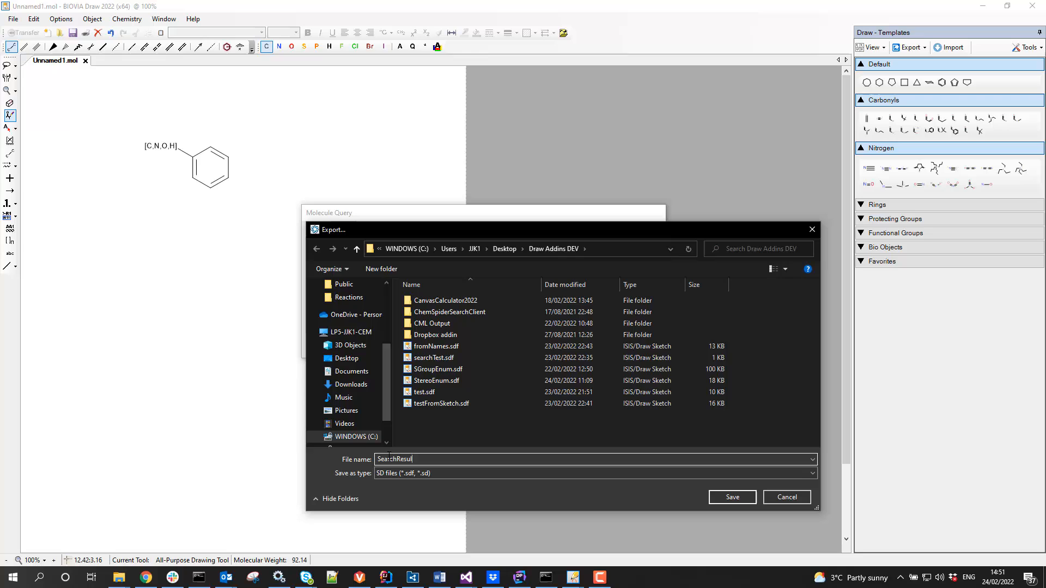
type("ts")
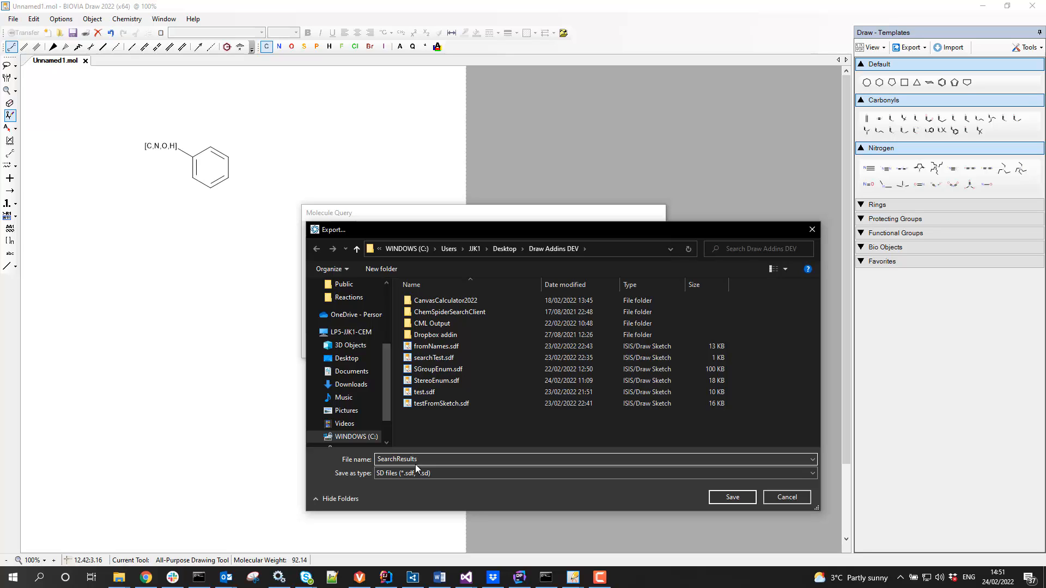
mouse_move(492, 476)
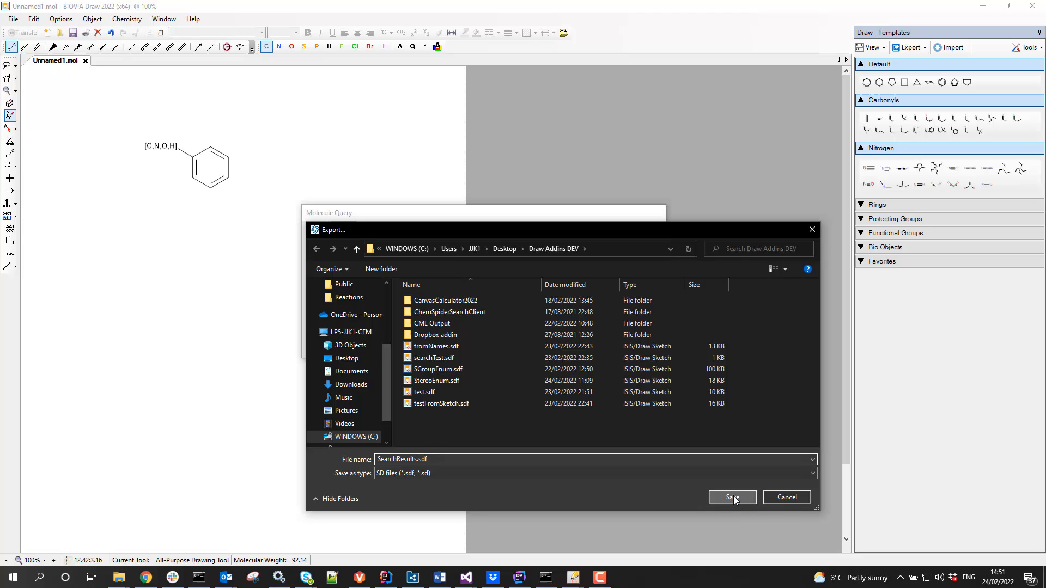
left_click(733, 497)
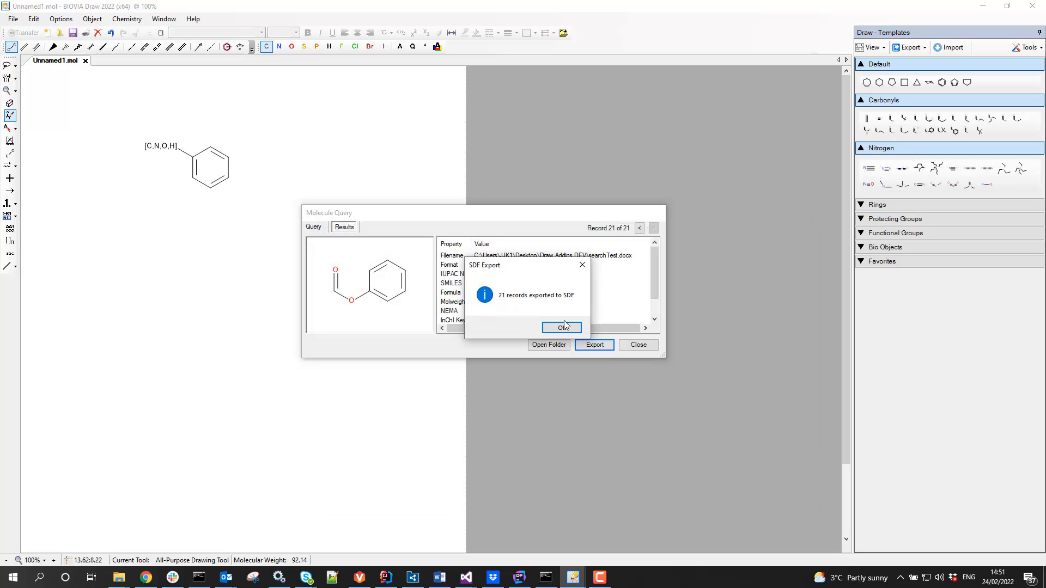